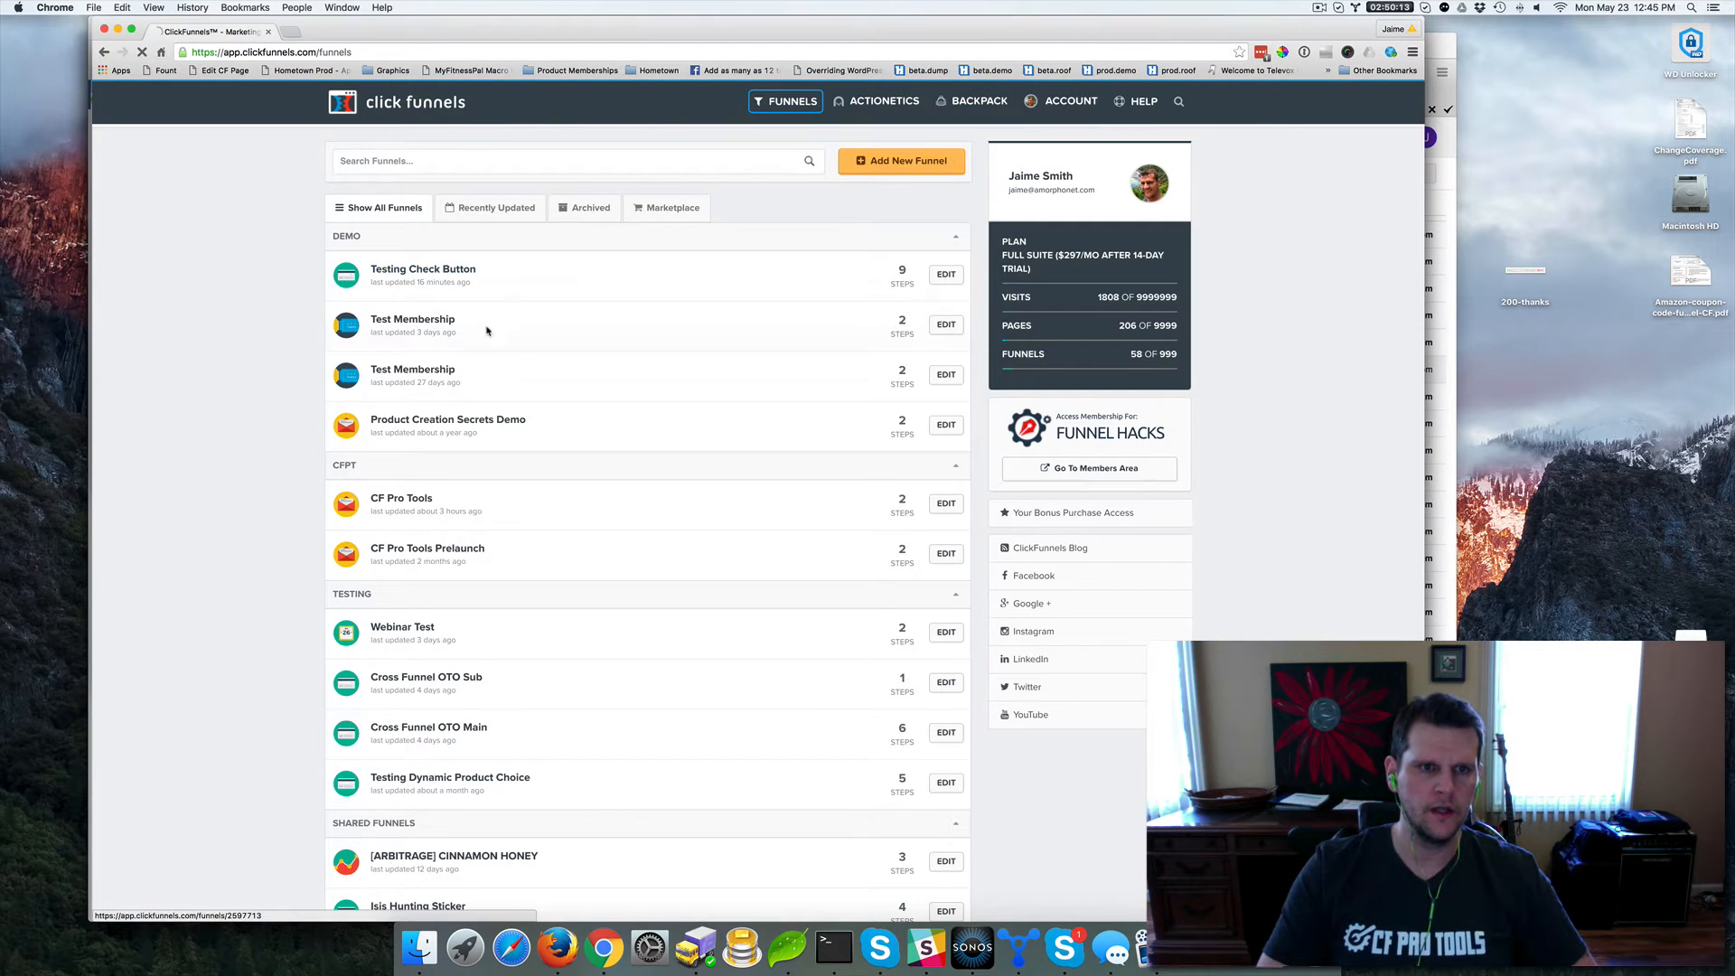
Open the Testing Check Button funnel's Sales Page in the editor, showing the 'Now only $37 $7' line
left_click(423, 274)
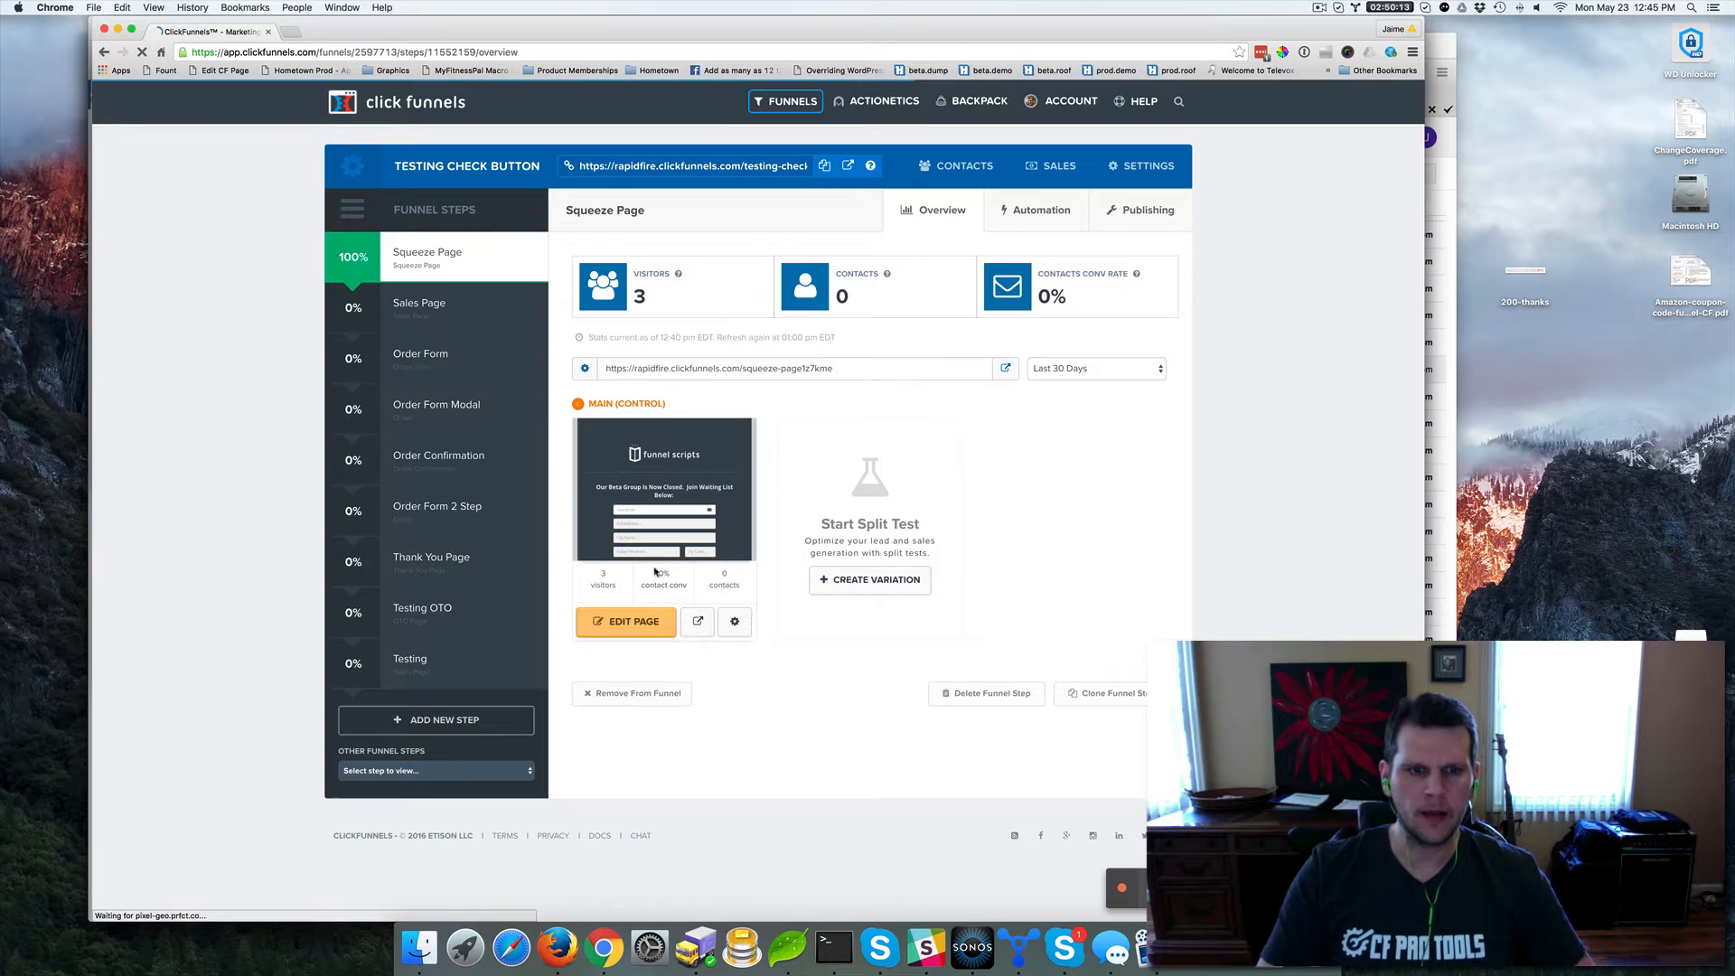
left_click(417, 307)
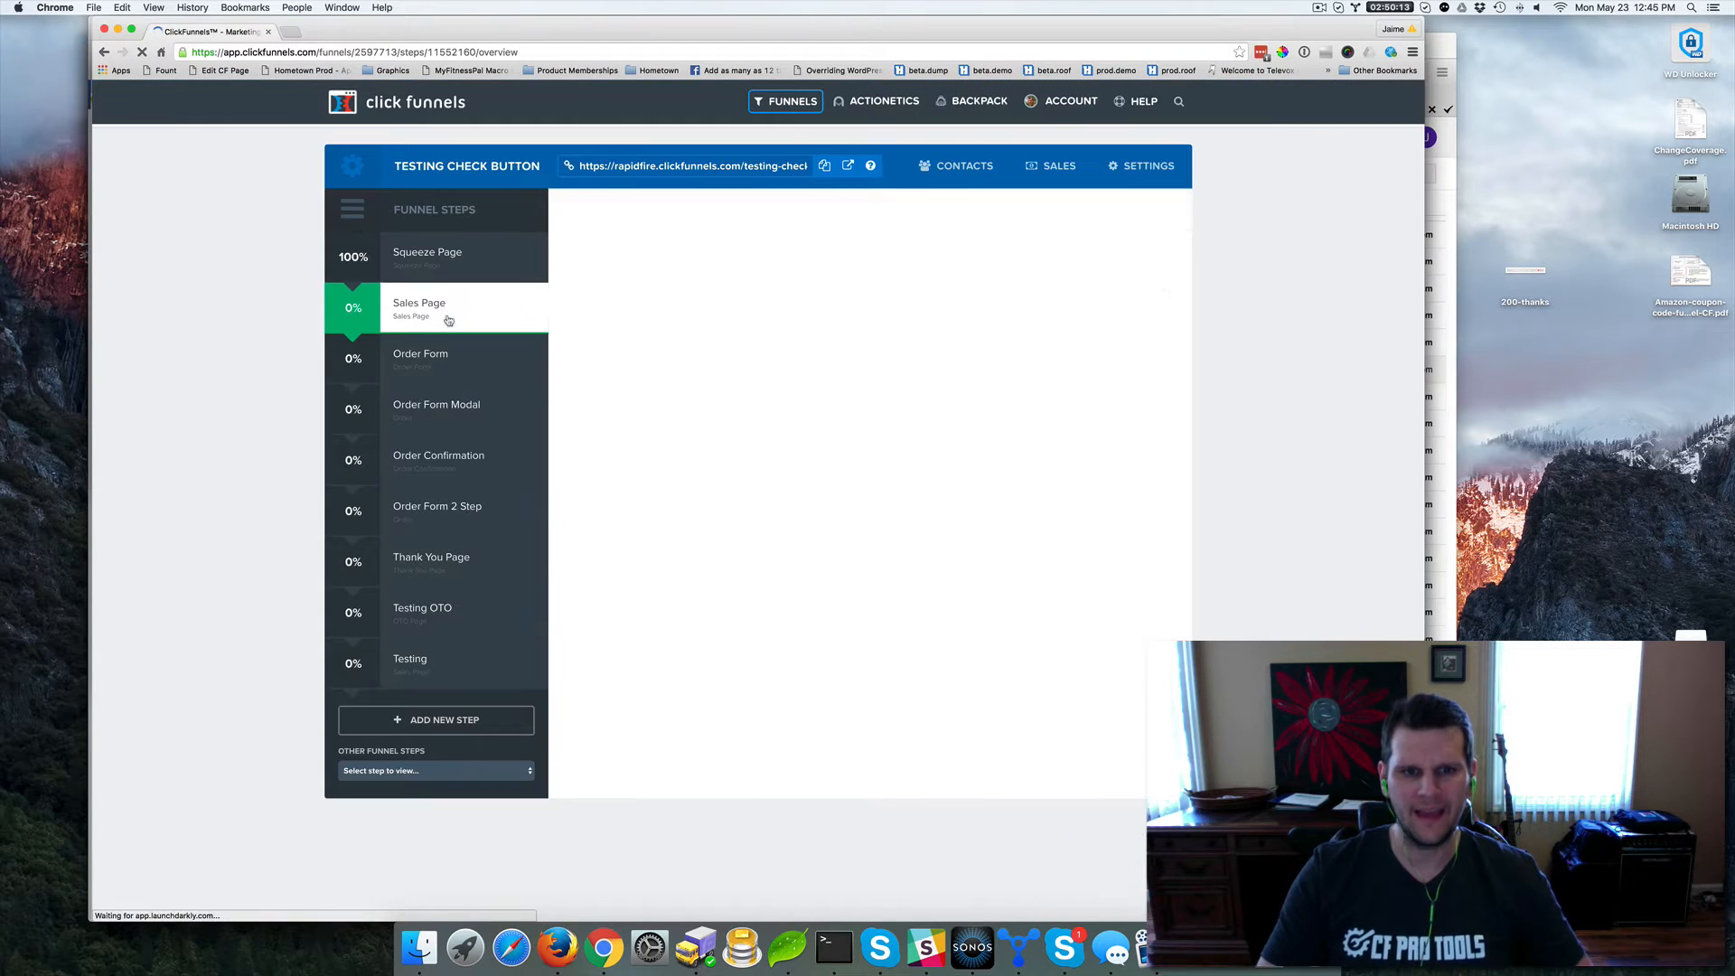
left_click(419, 310)
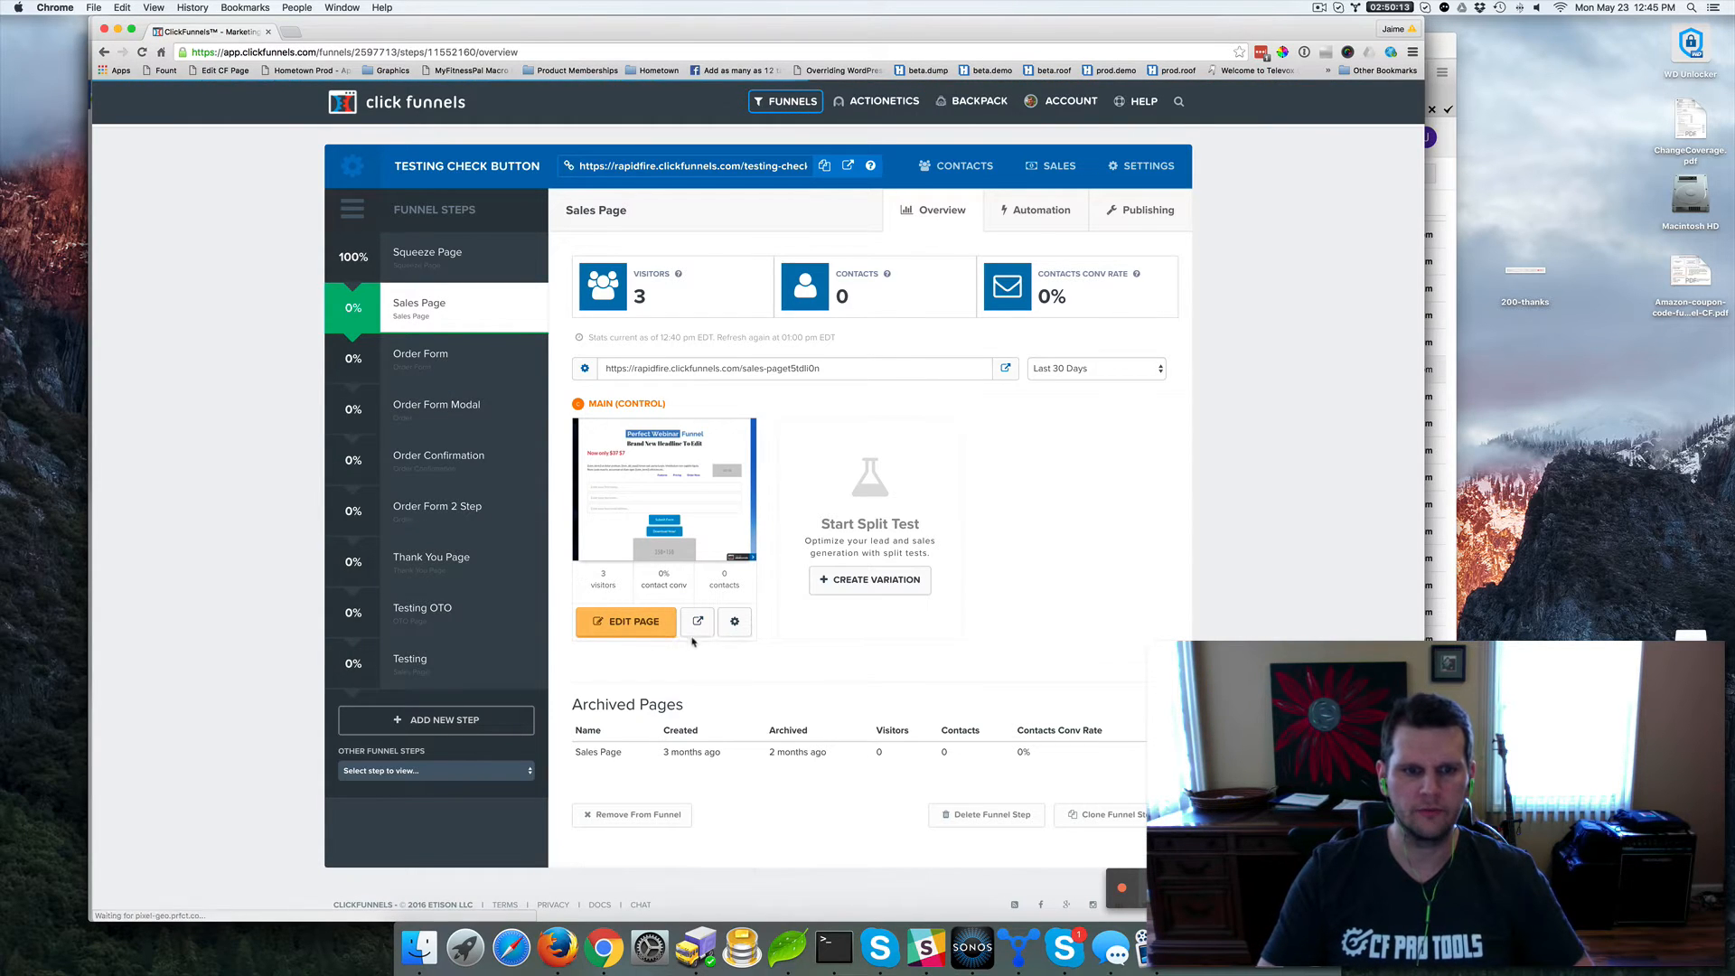
left_click(625, 620)
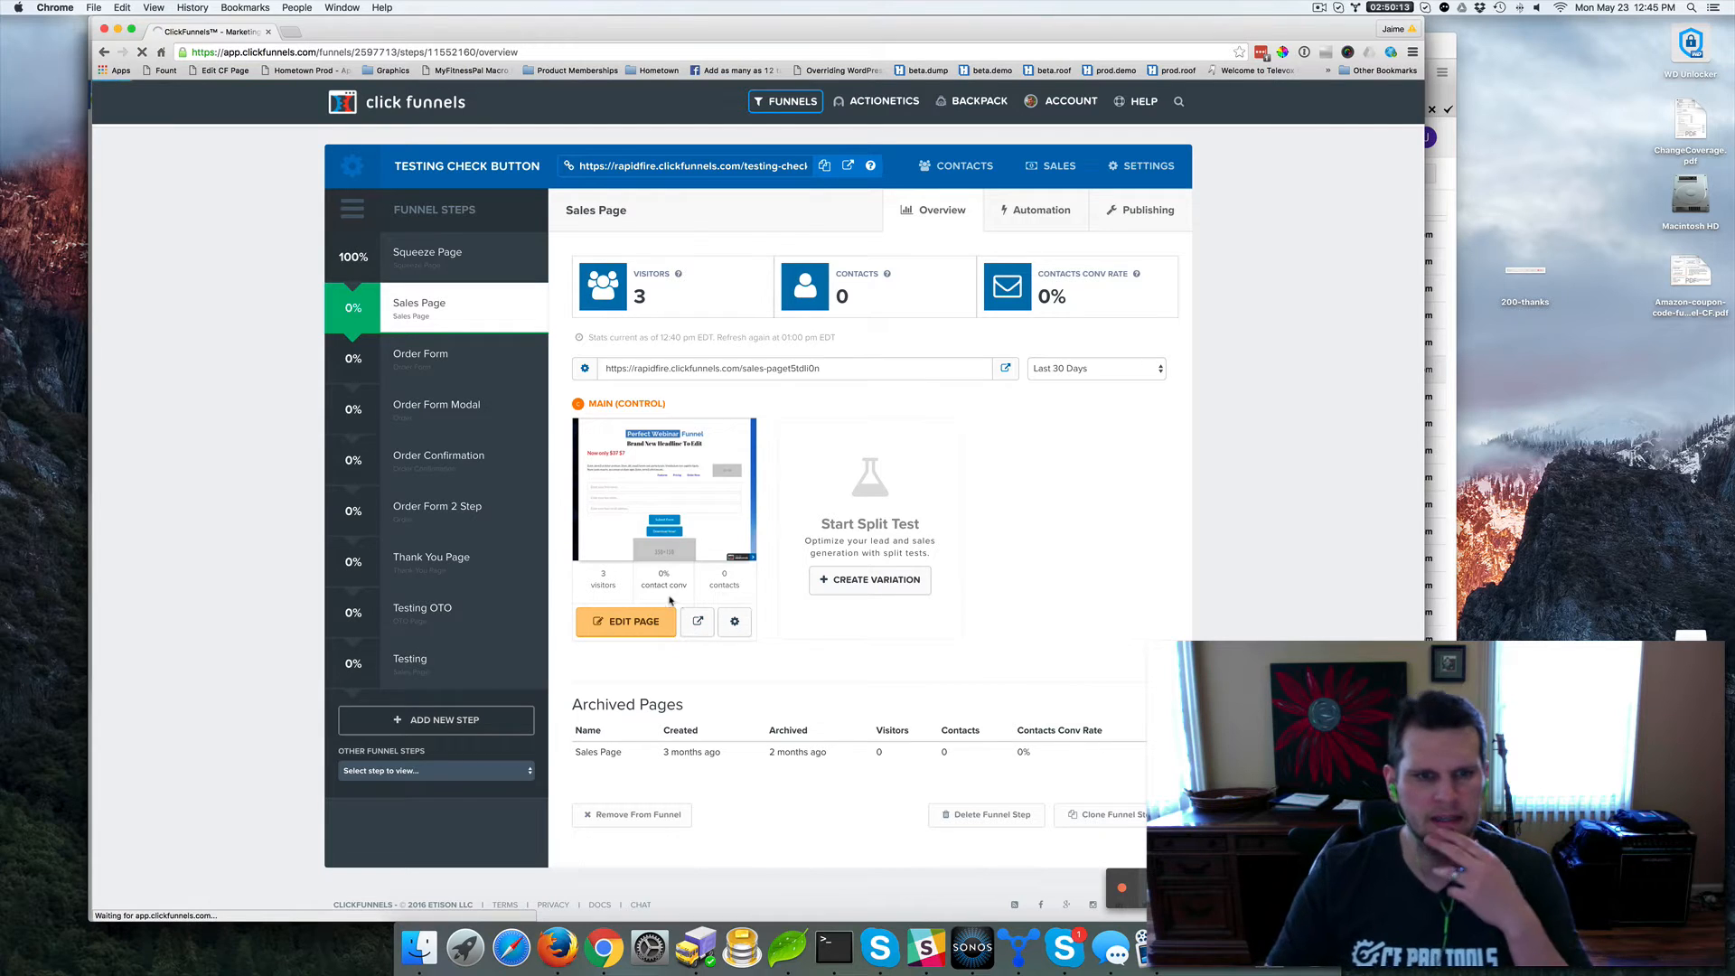
left_click(625, 620)
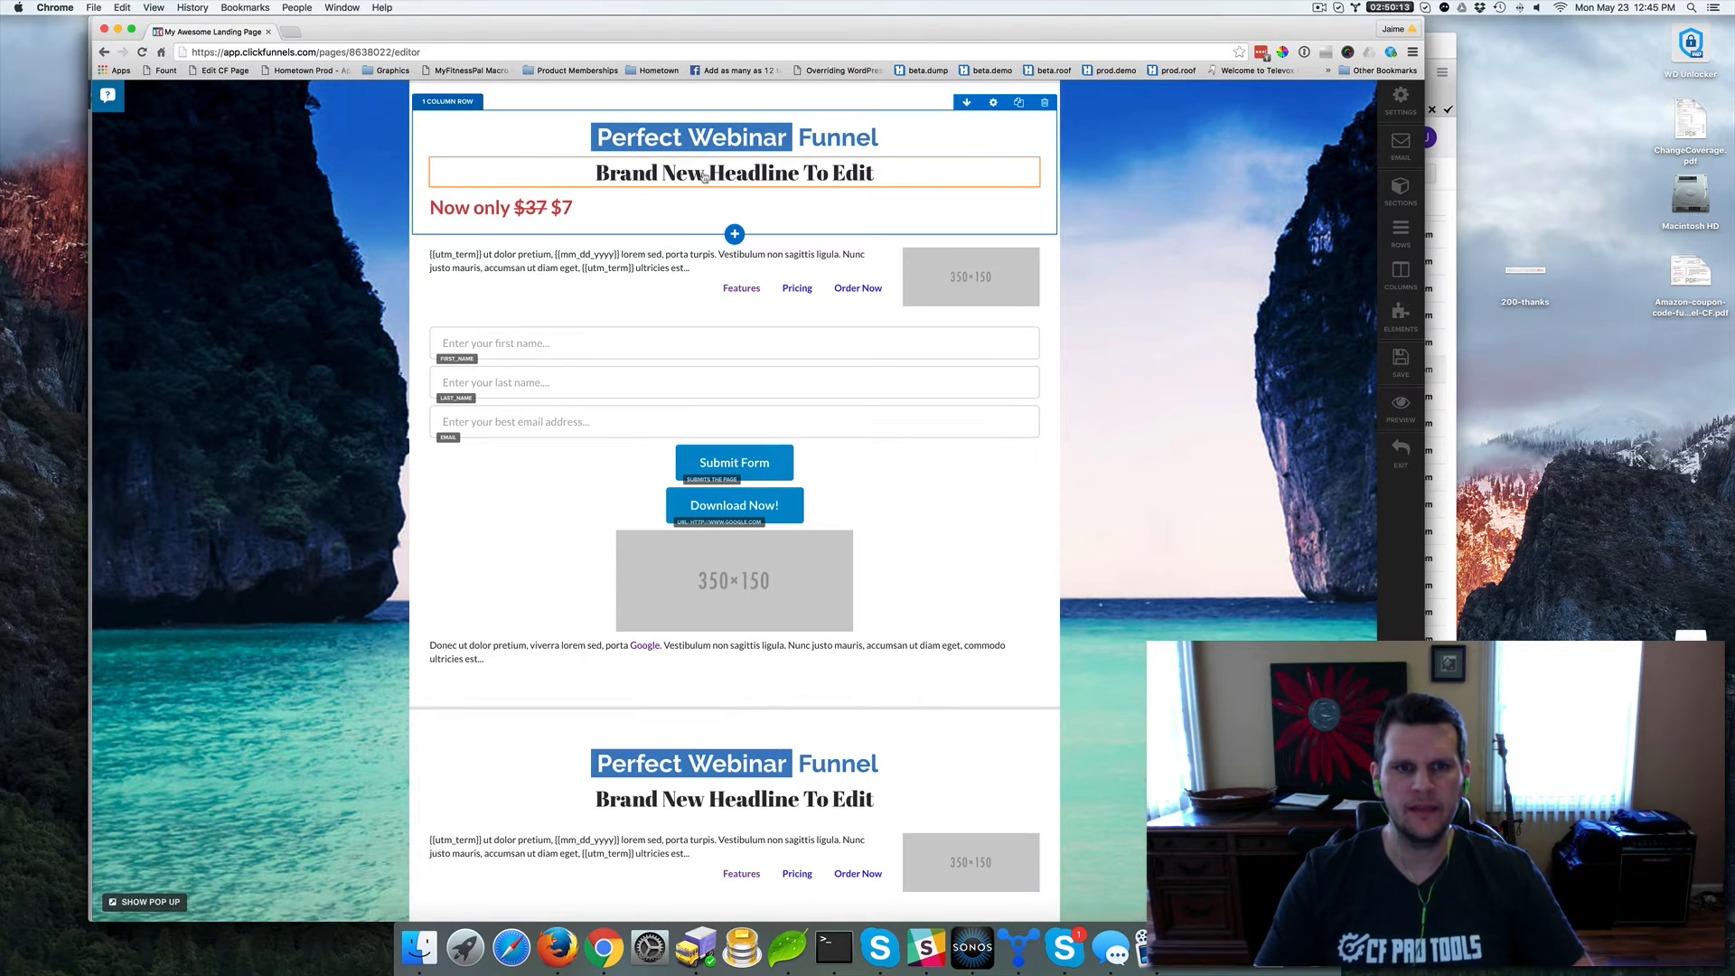
left_click(734, 173)
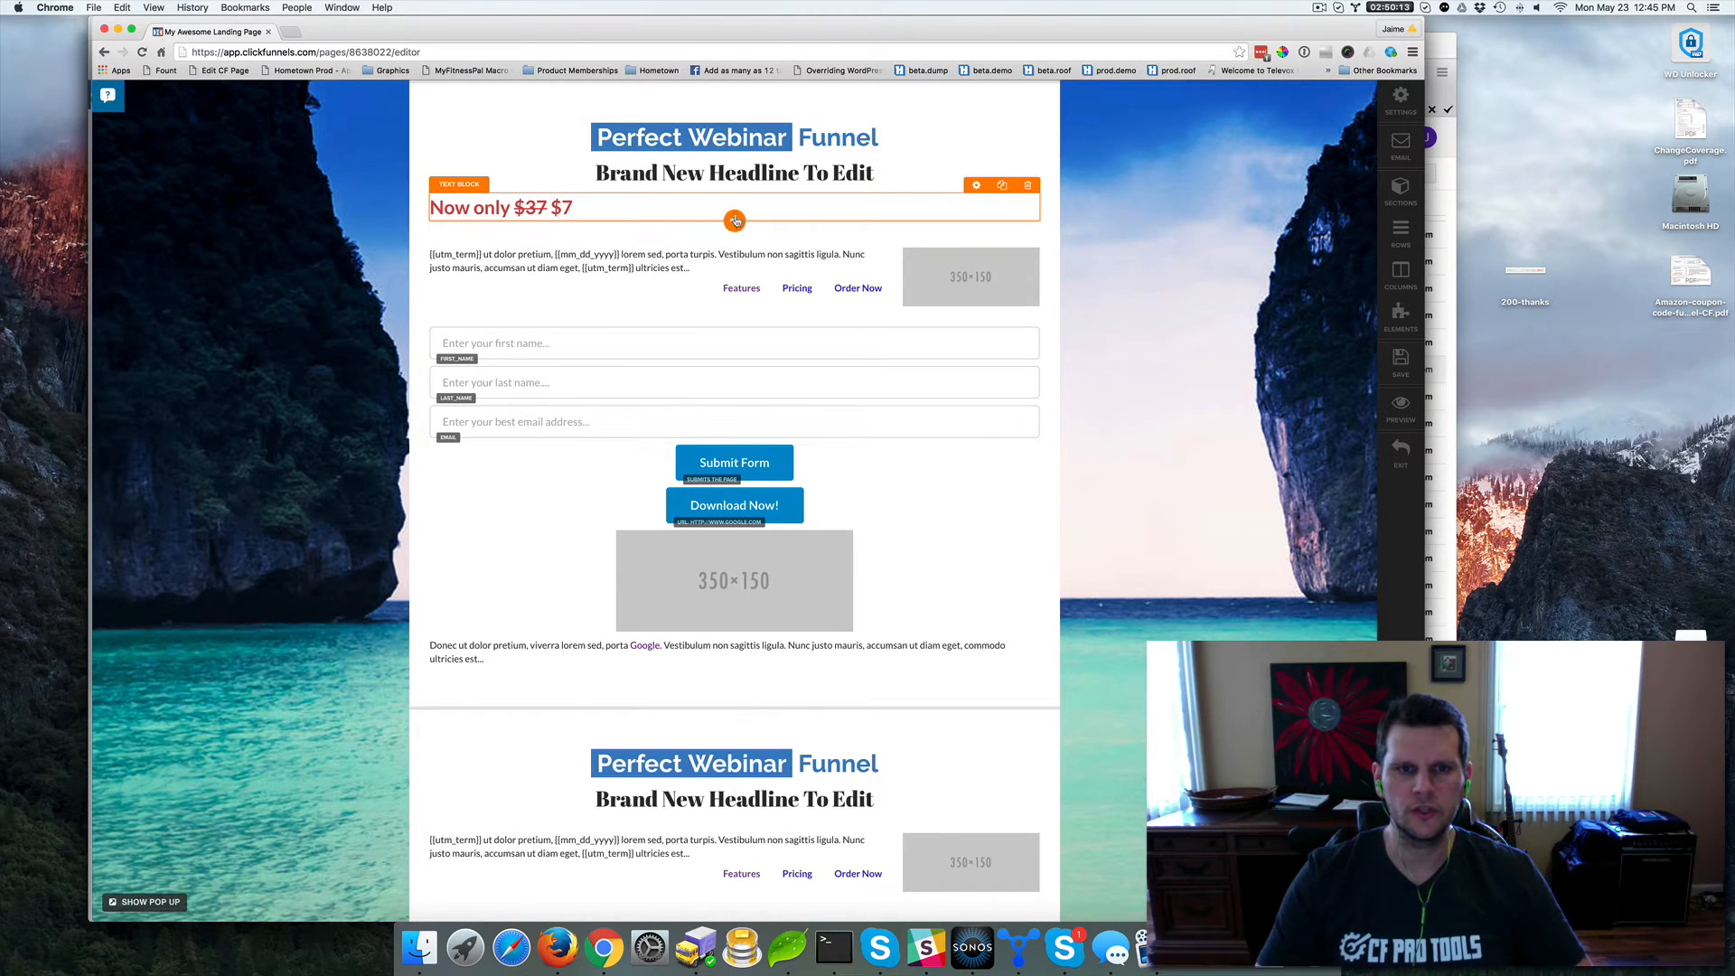
Add a new Text Block element just below the 'Now only $37 $7' price line
left_click(735, 220)
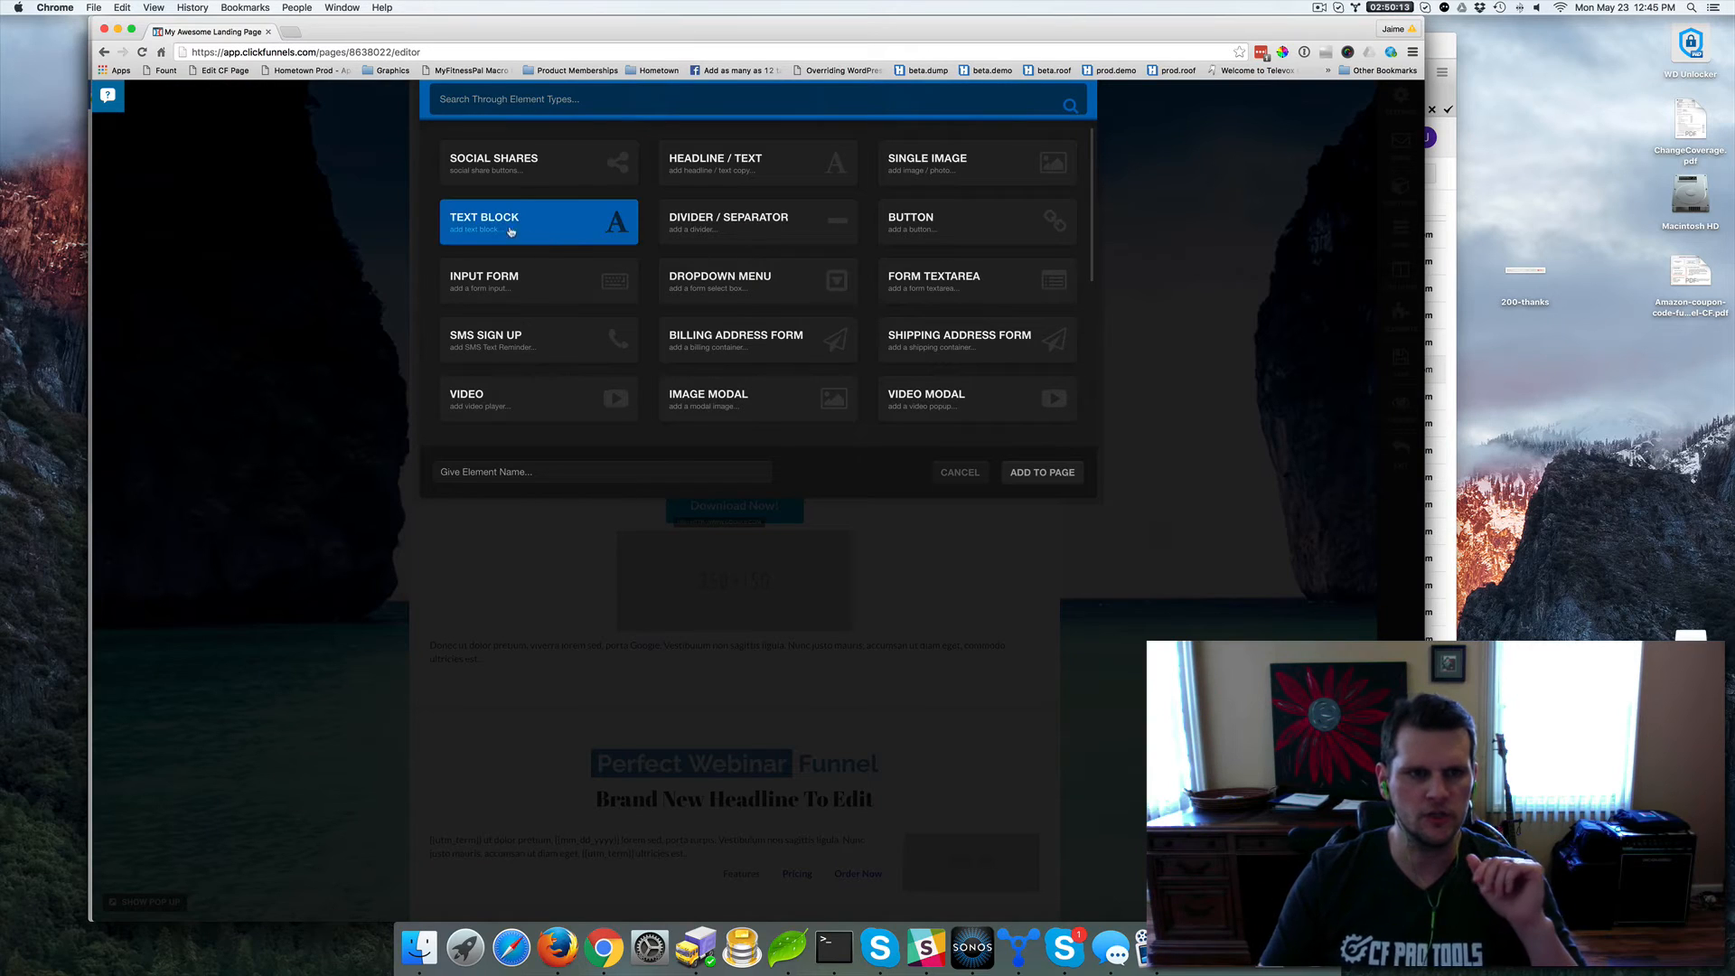
mouse_move(570, 230)
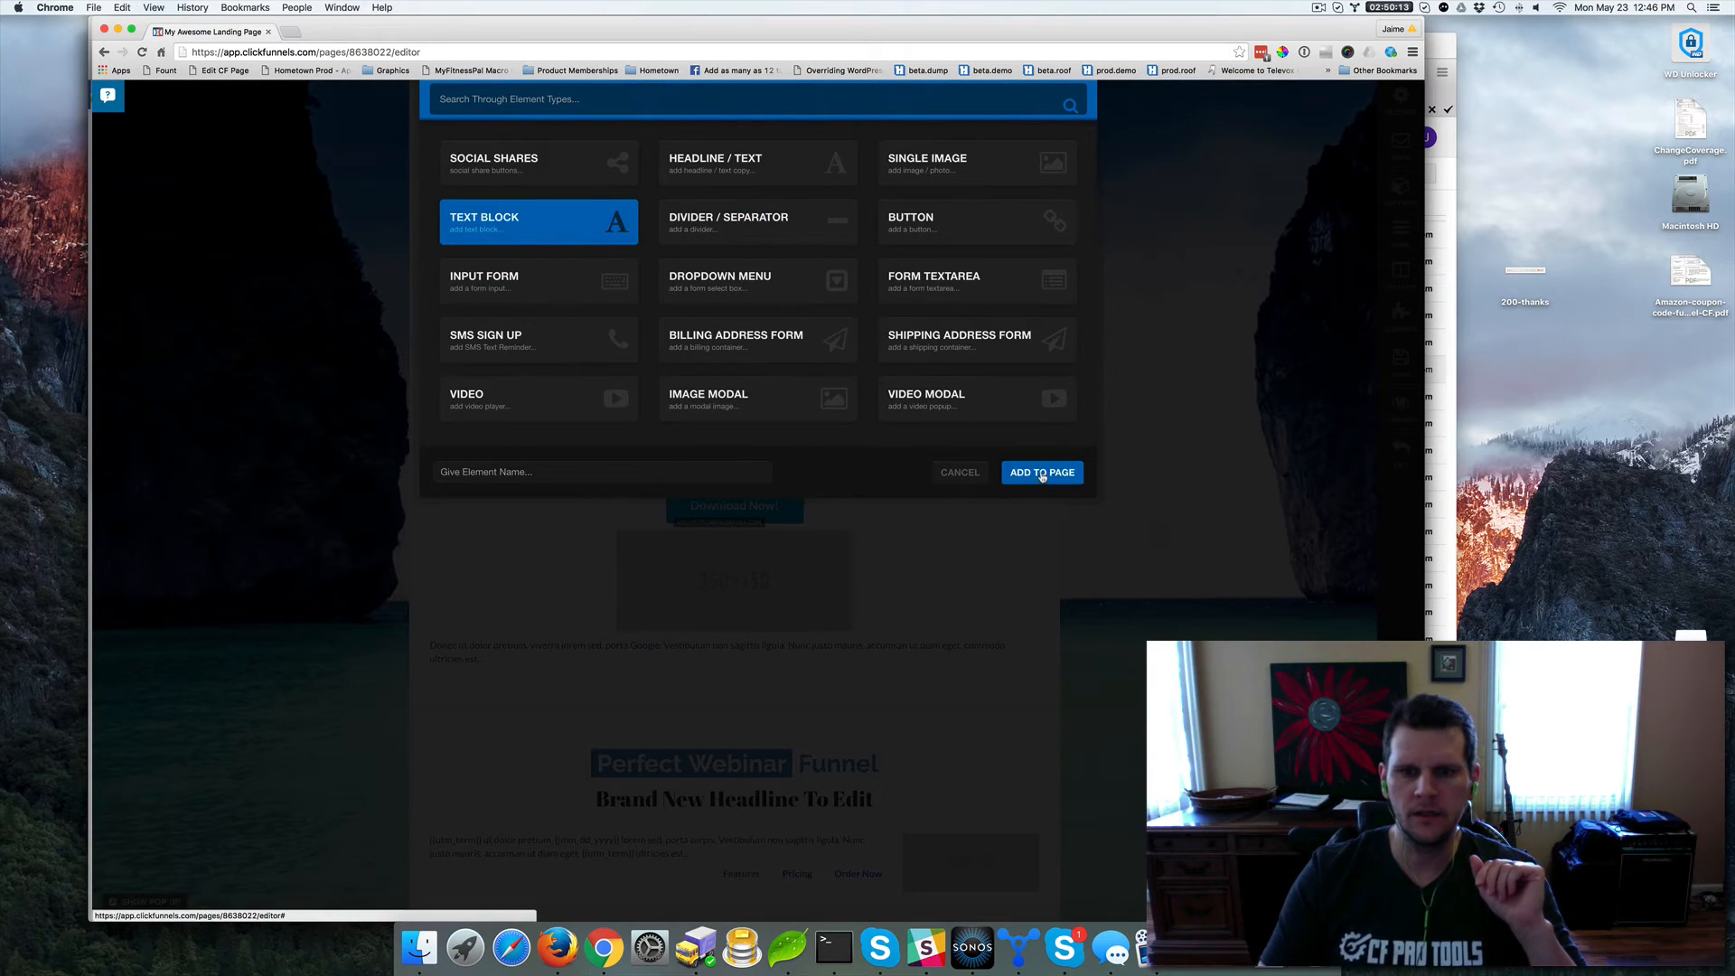
left_click(1042, 472)
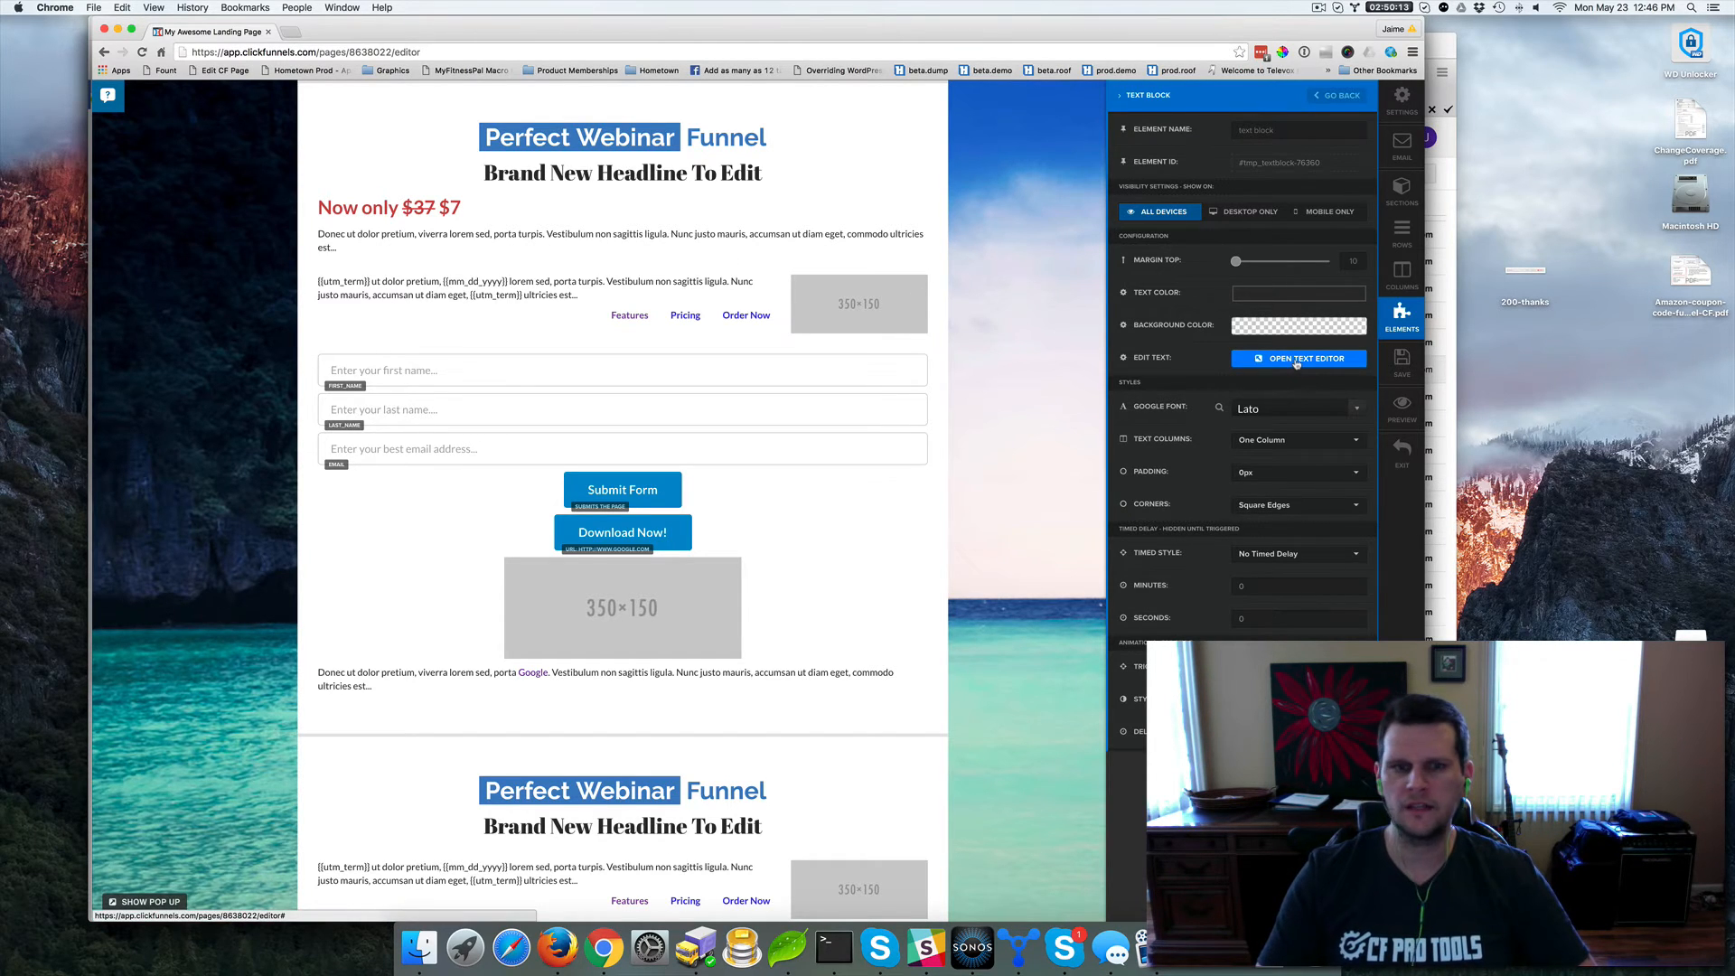
Replace the new block's placeholder copy with 'Now only $39 $7'
left_click(1300, 358)
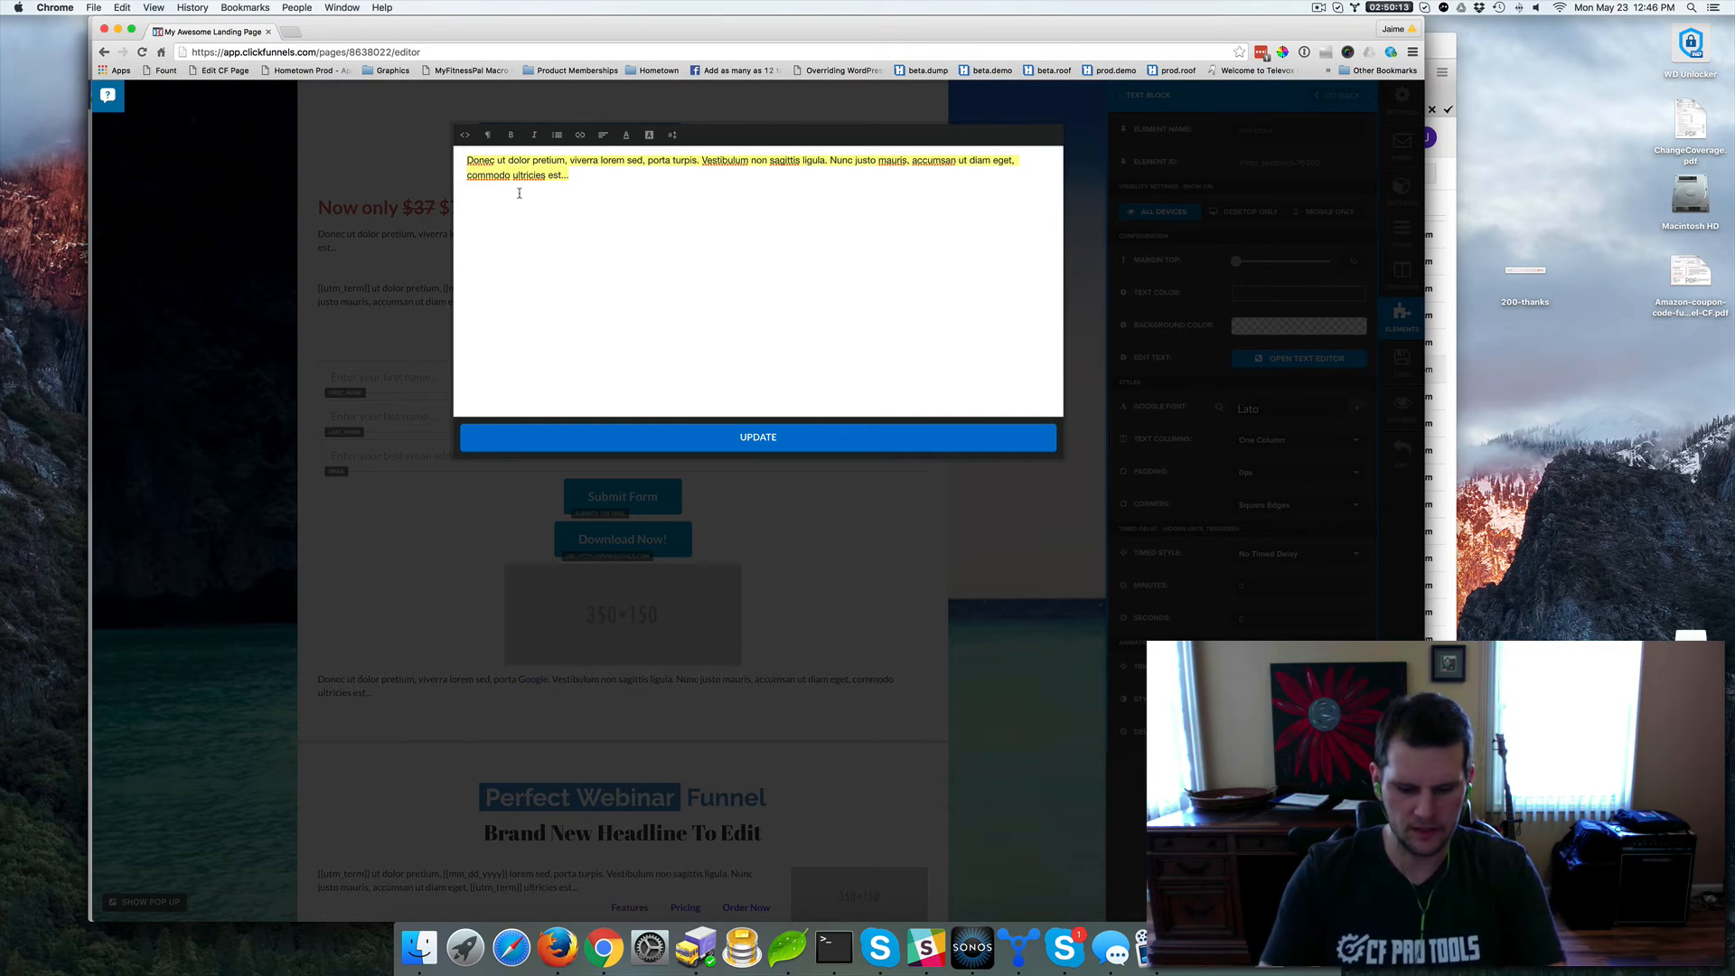
type("Now only $39")
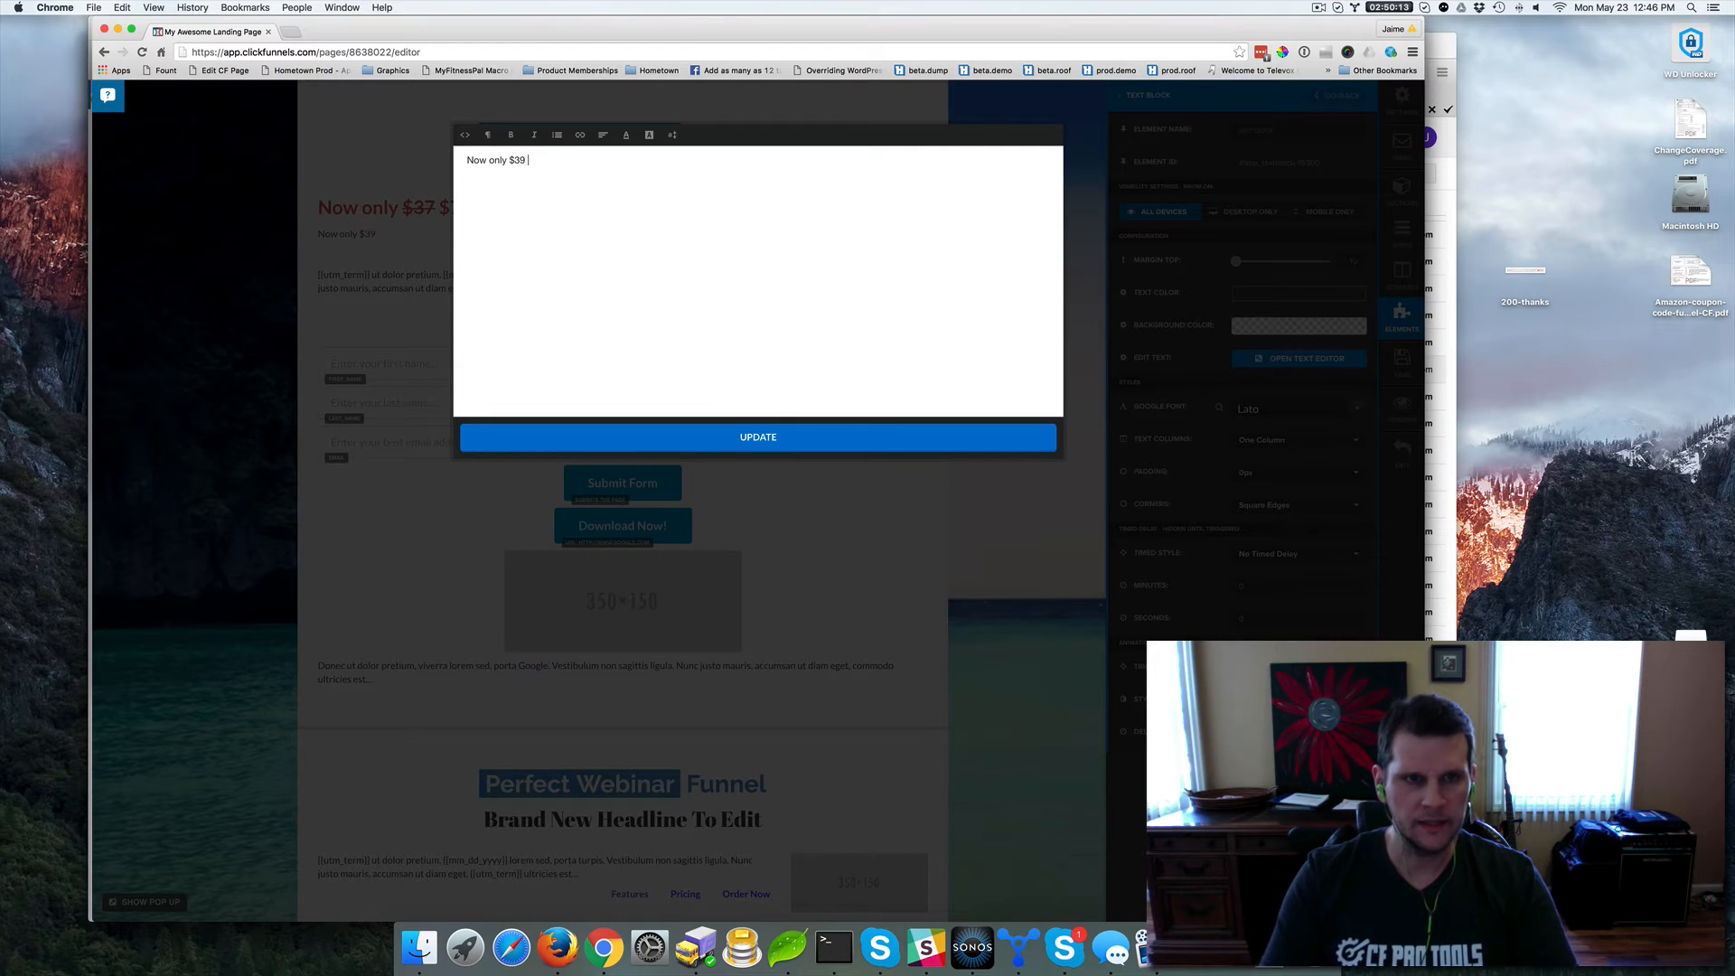
type("$7")
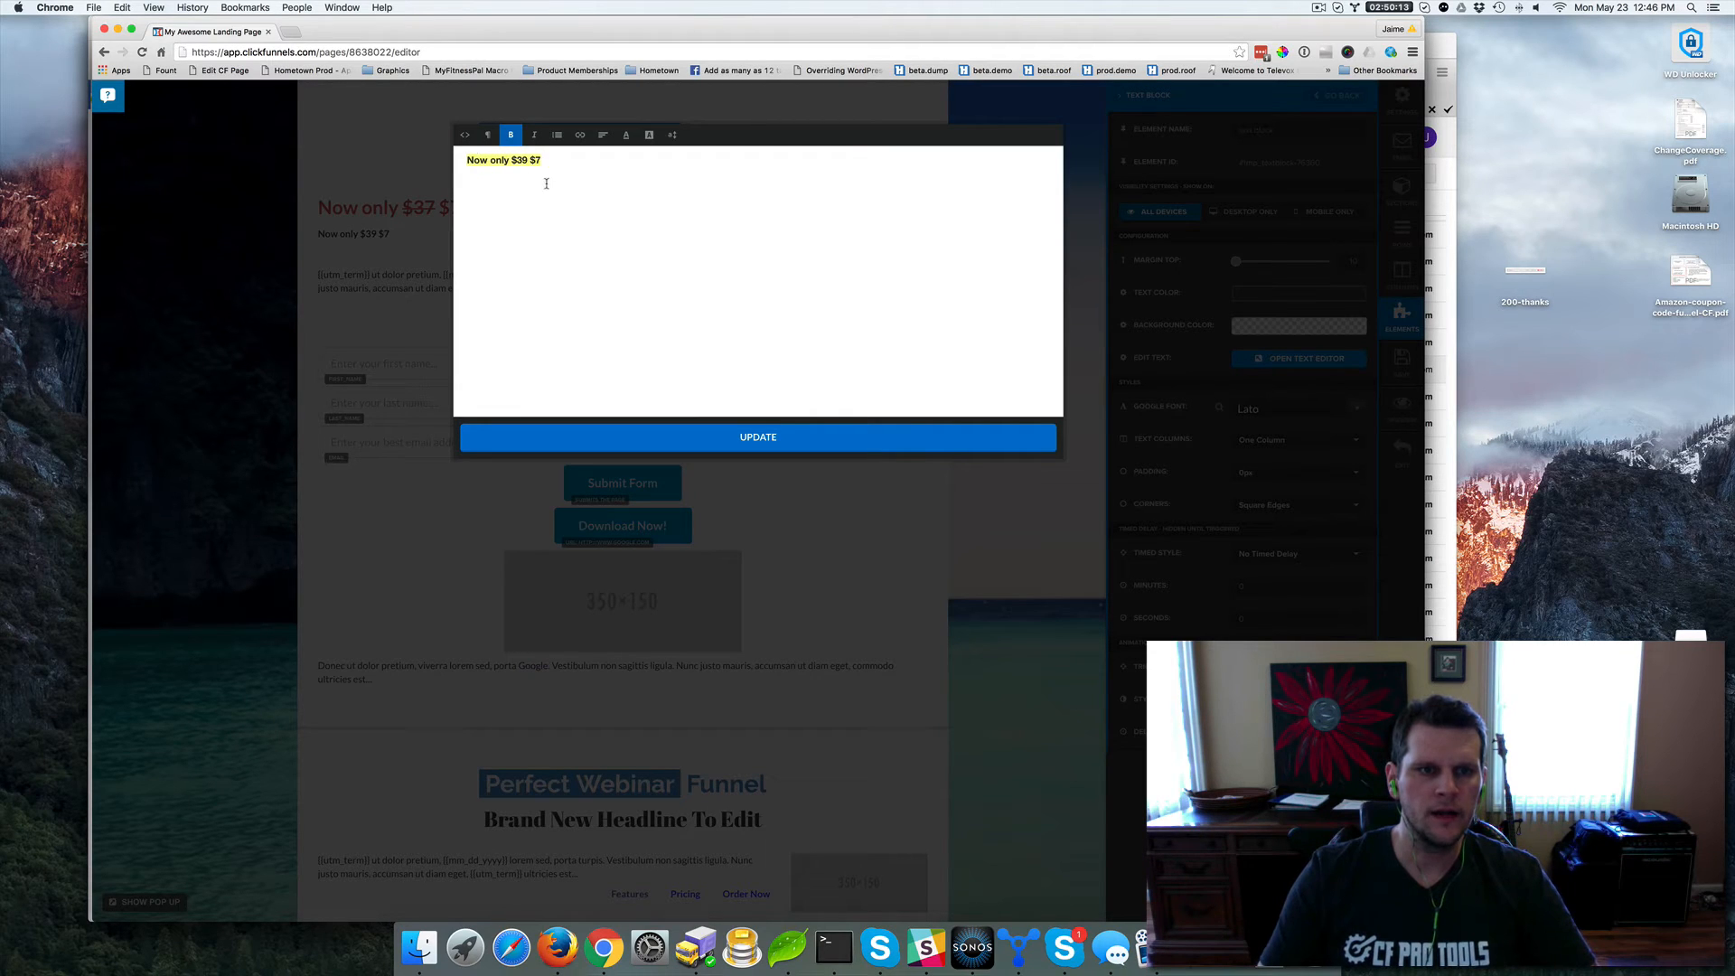
Style the 'Now only $39 $7' line bold, red and centred
left_click(625, 134)
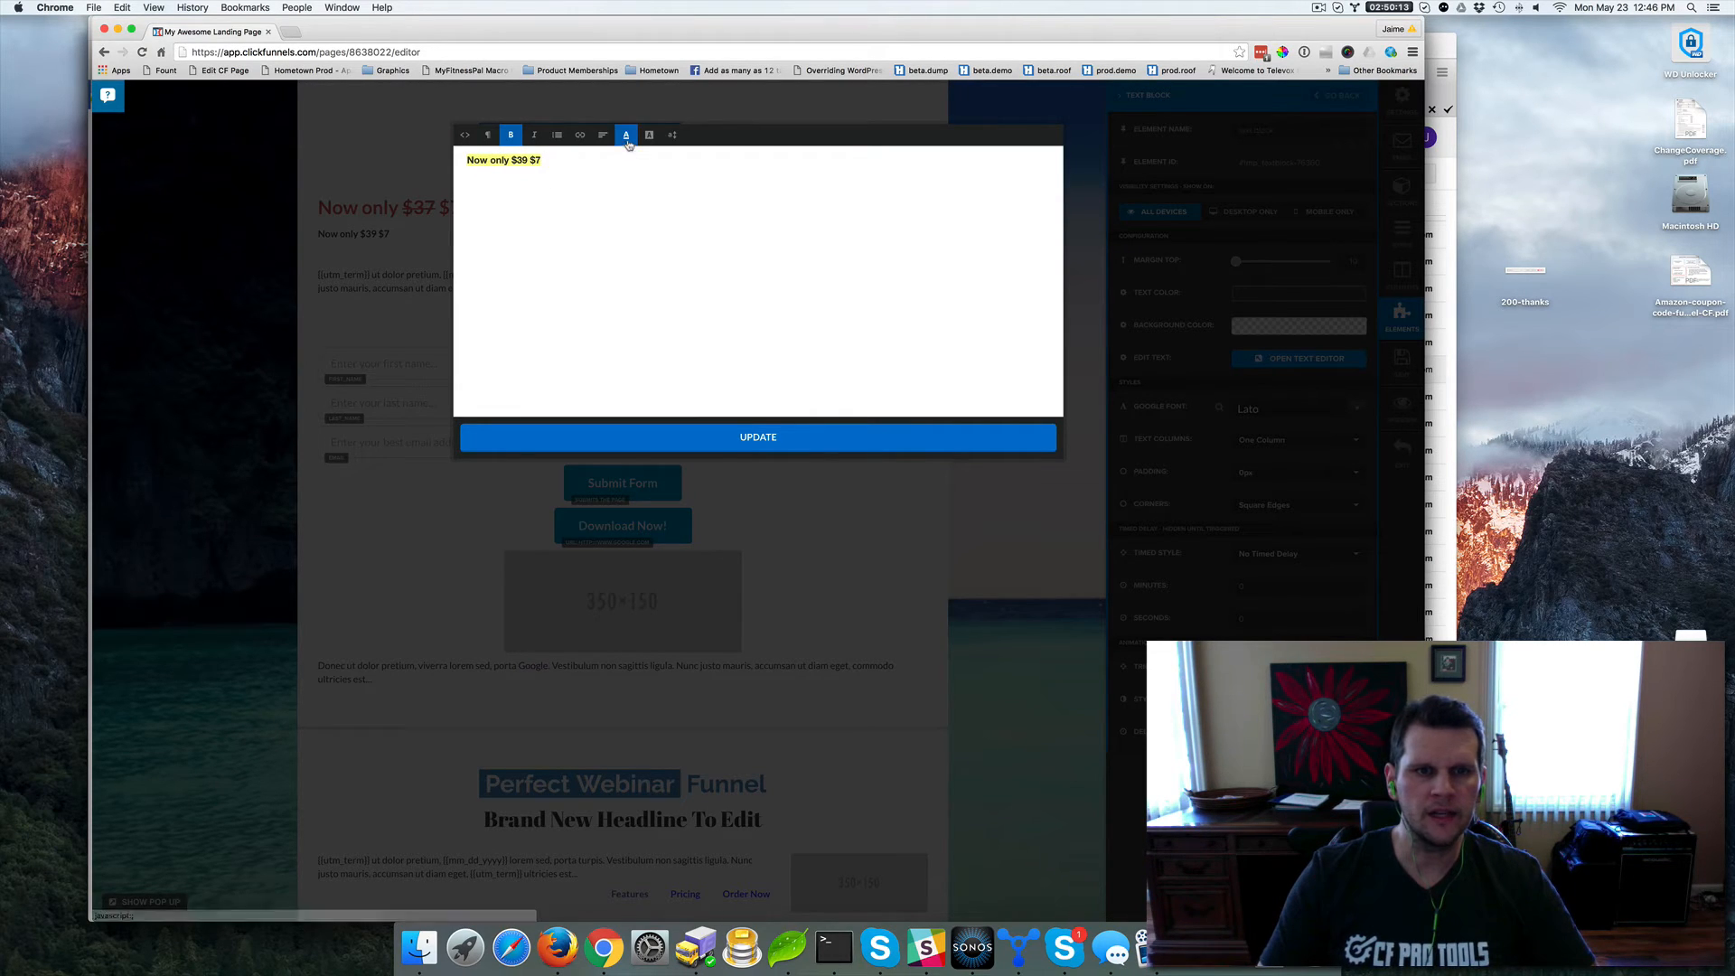
mouse_move(625, 134)
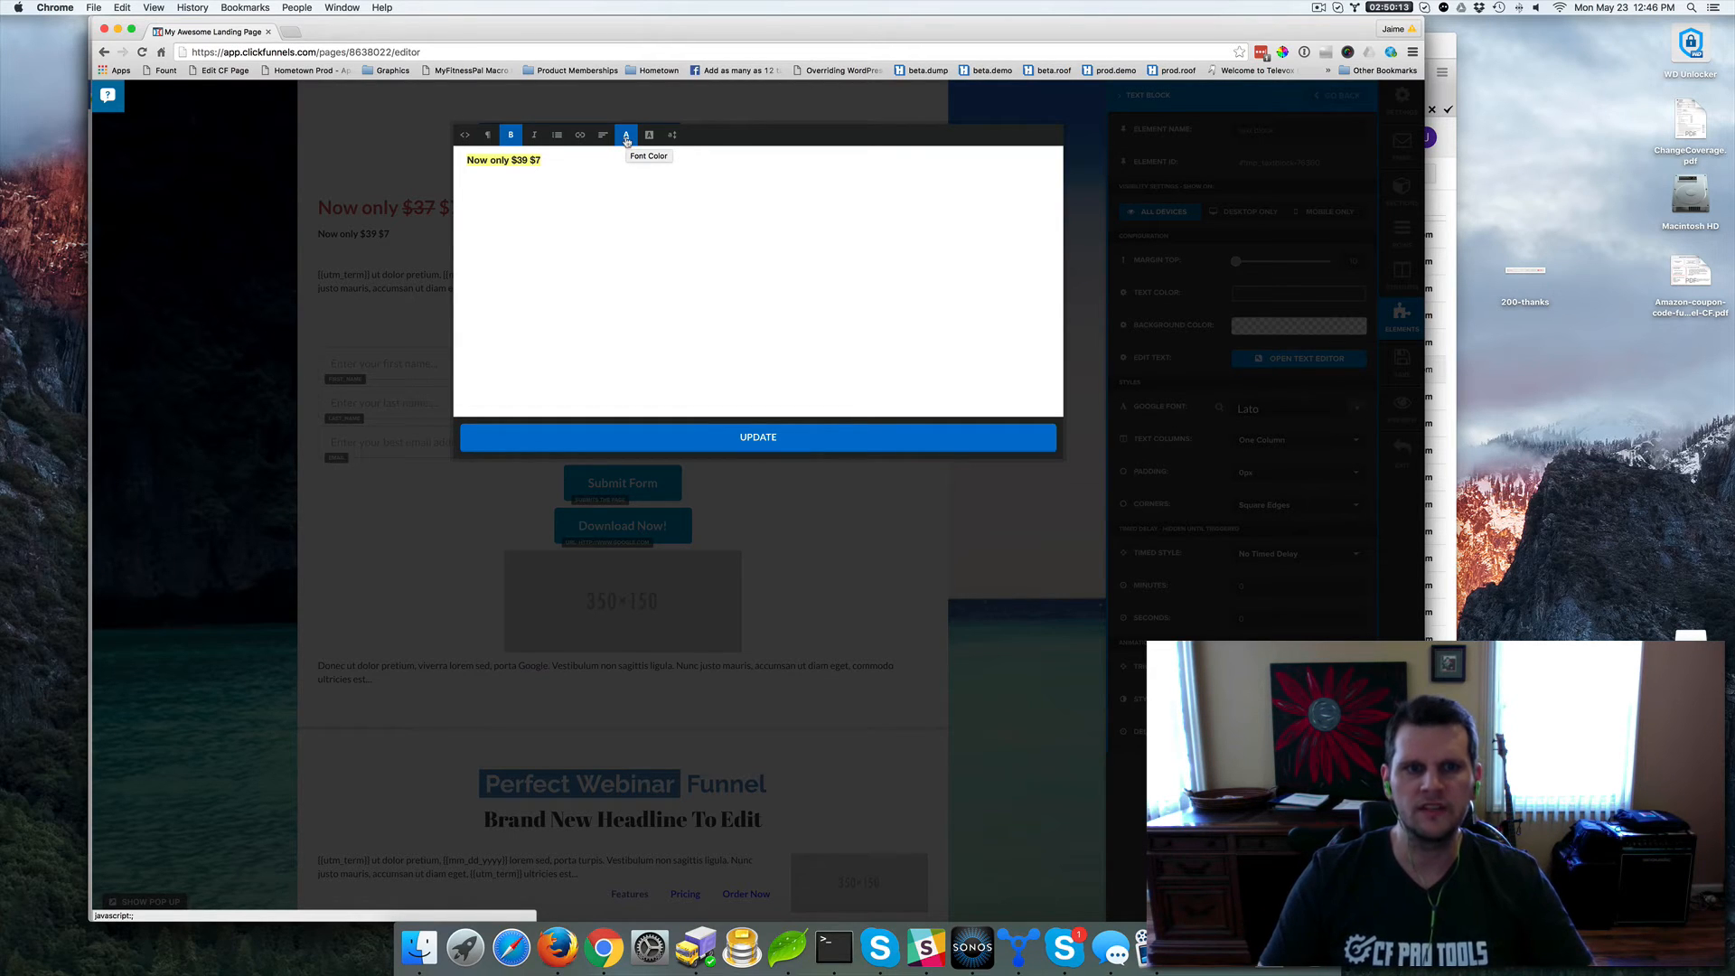
left_click(626, 133)
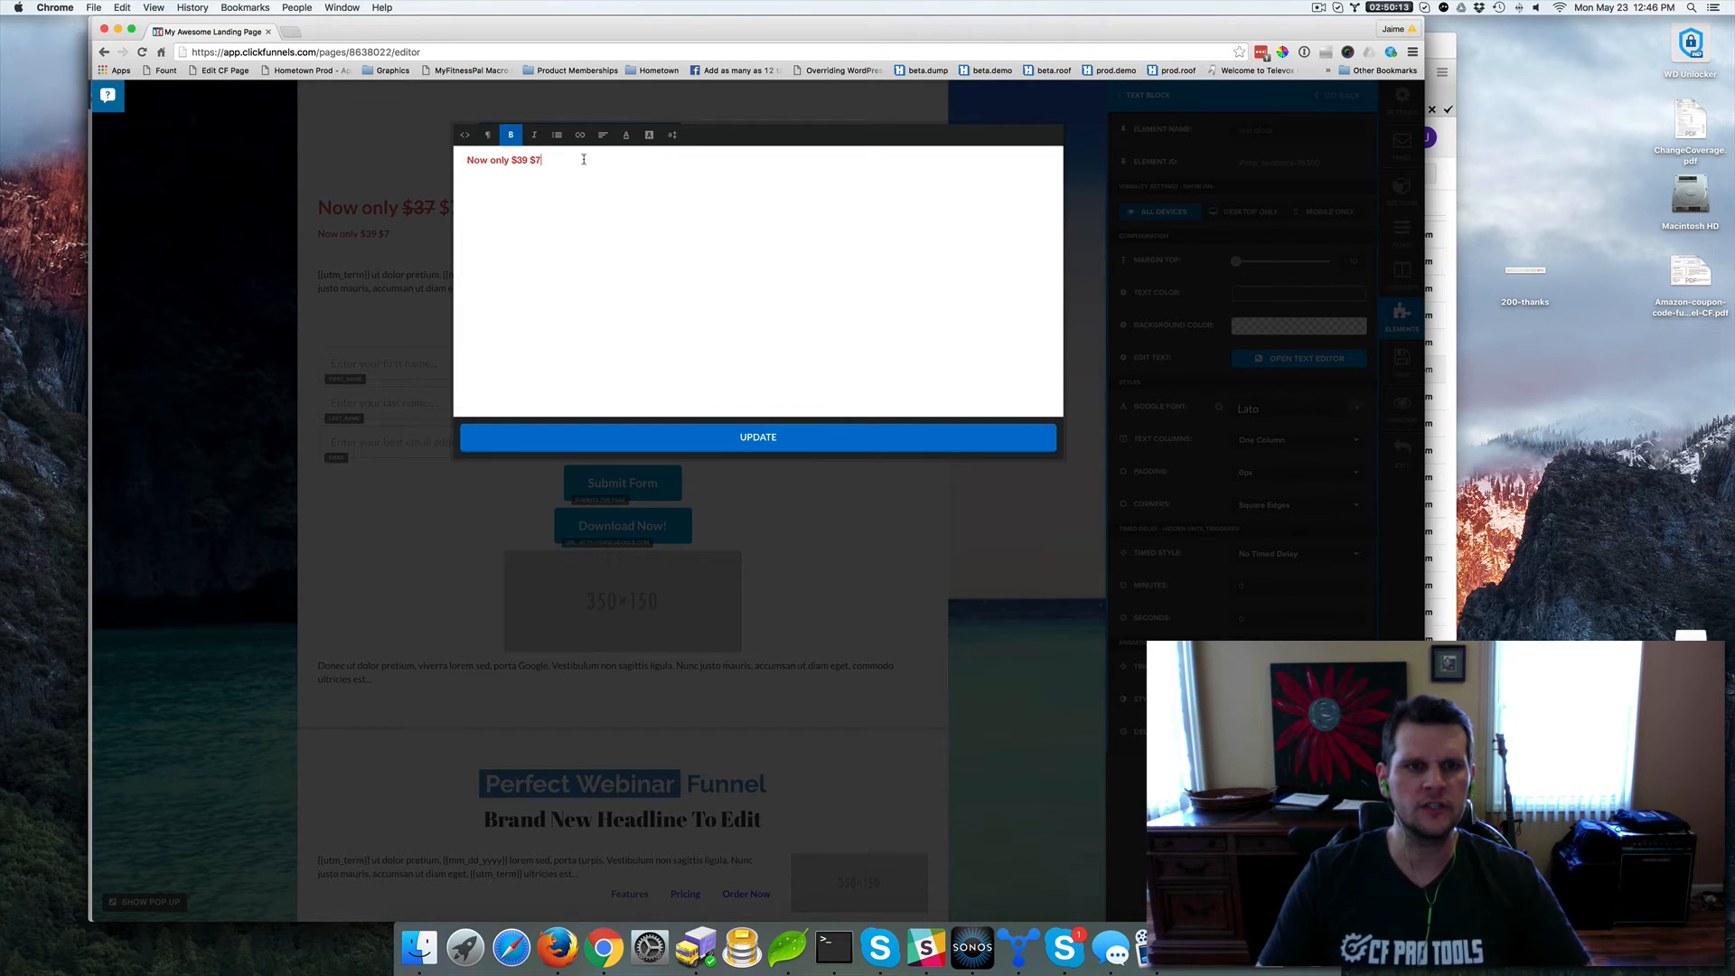
double_click(505, 159)
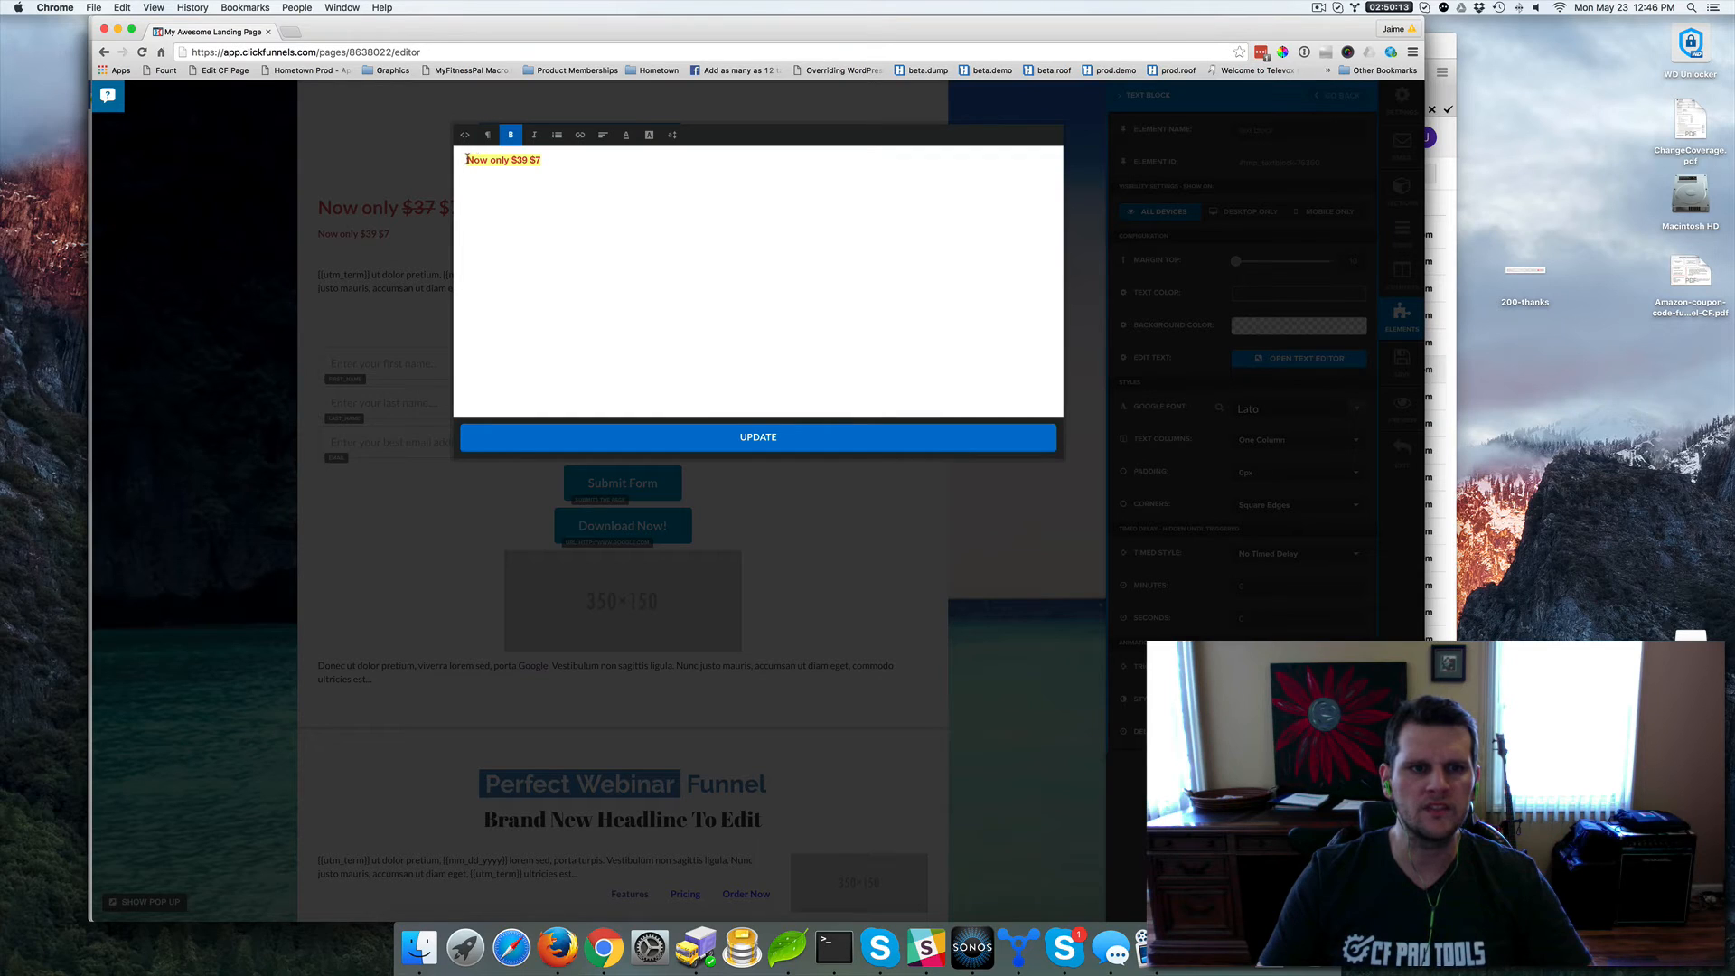
left_click(602, 134)
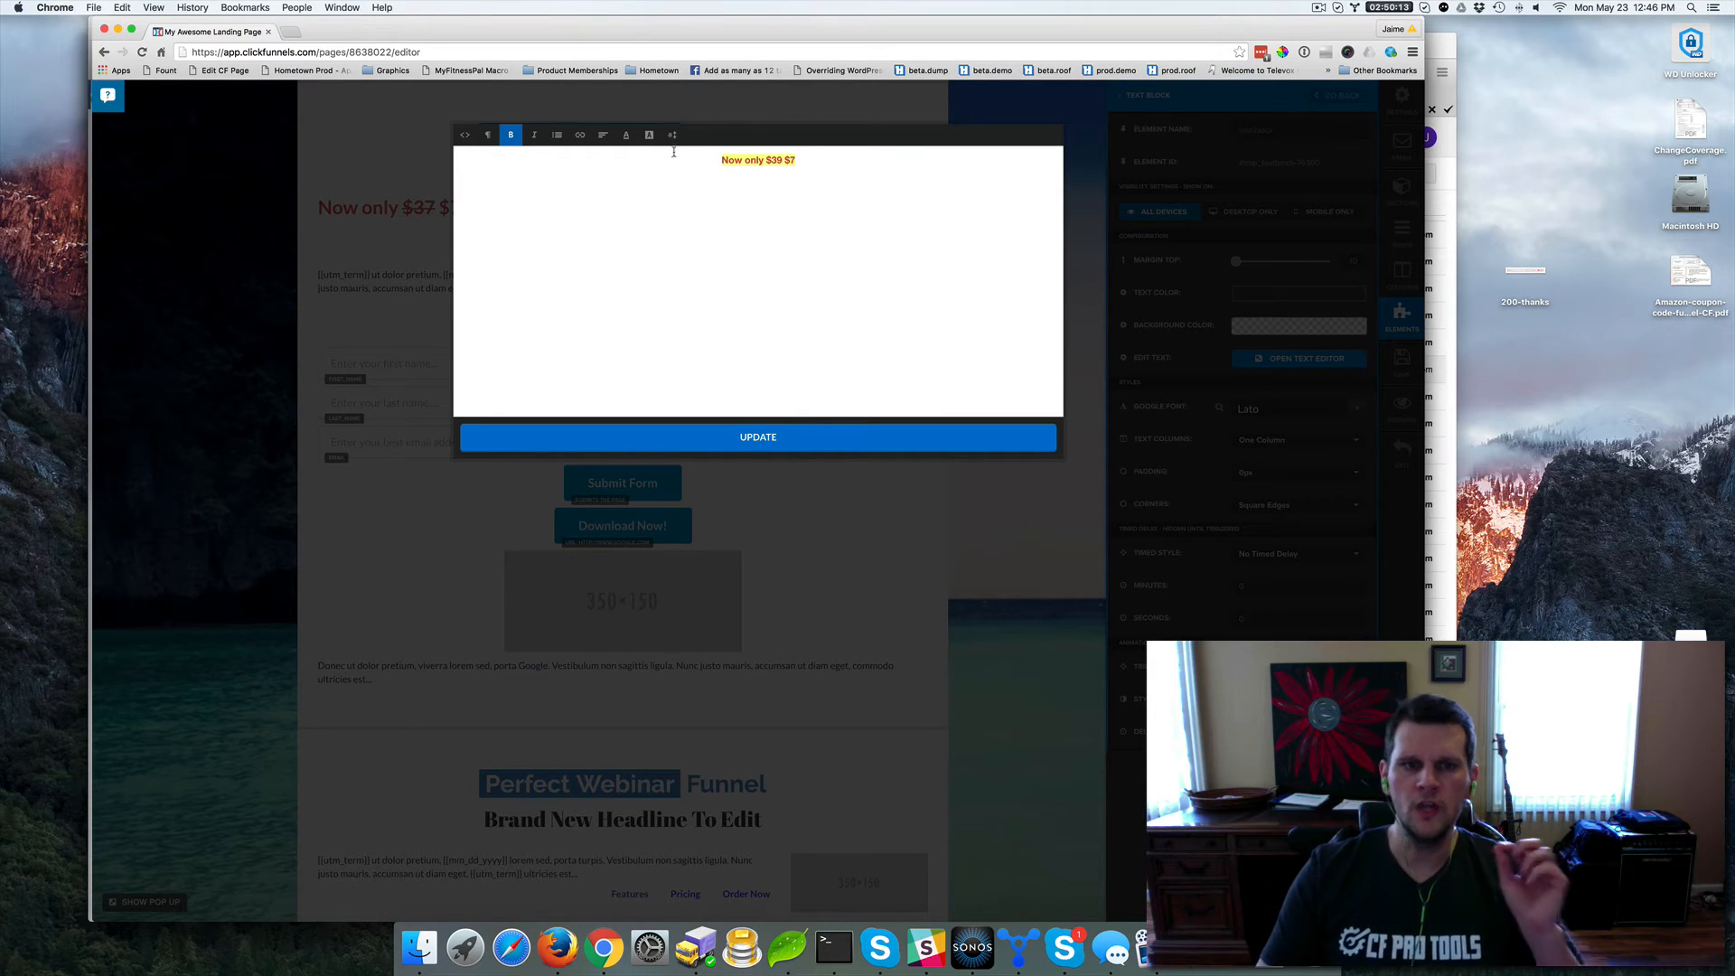
left_click(672, 134)
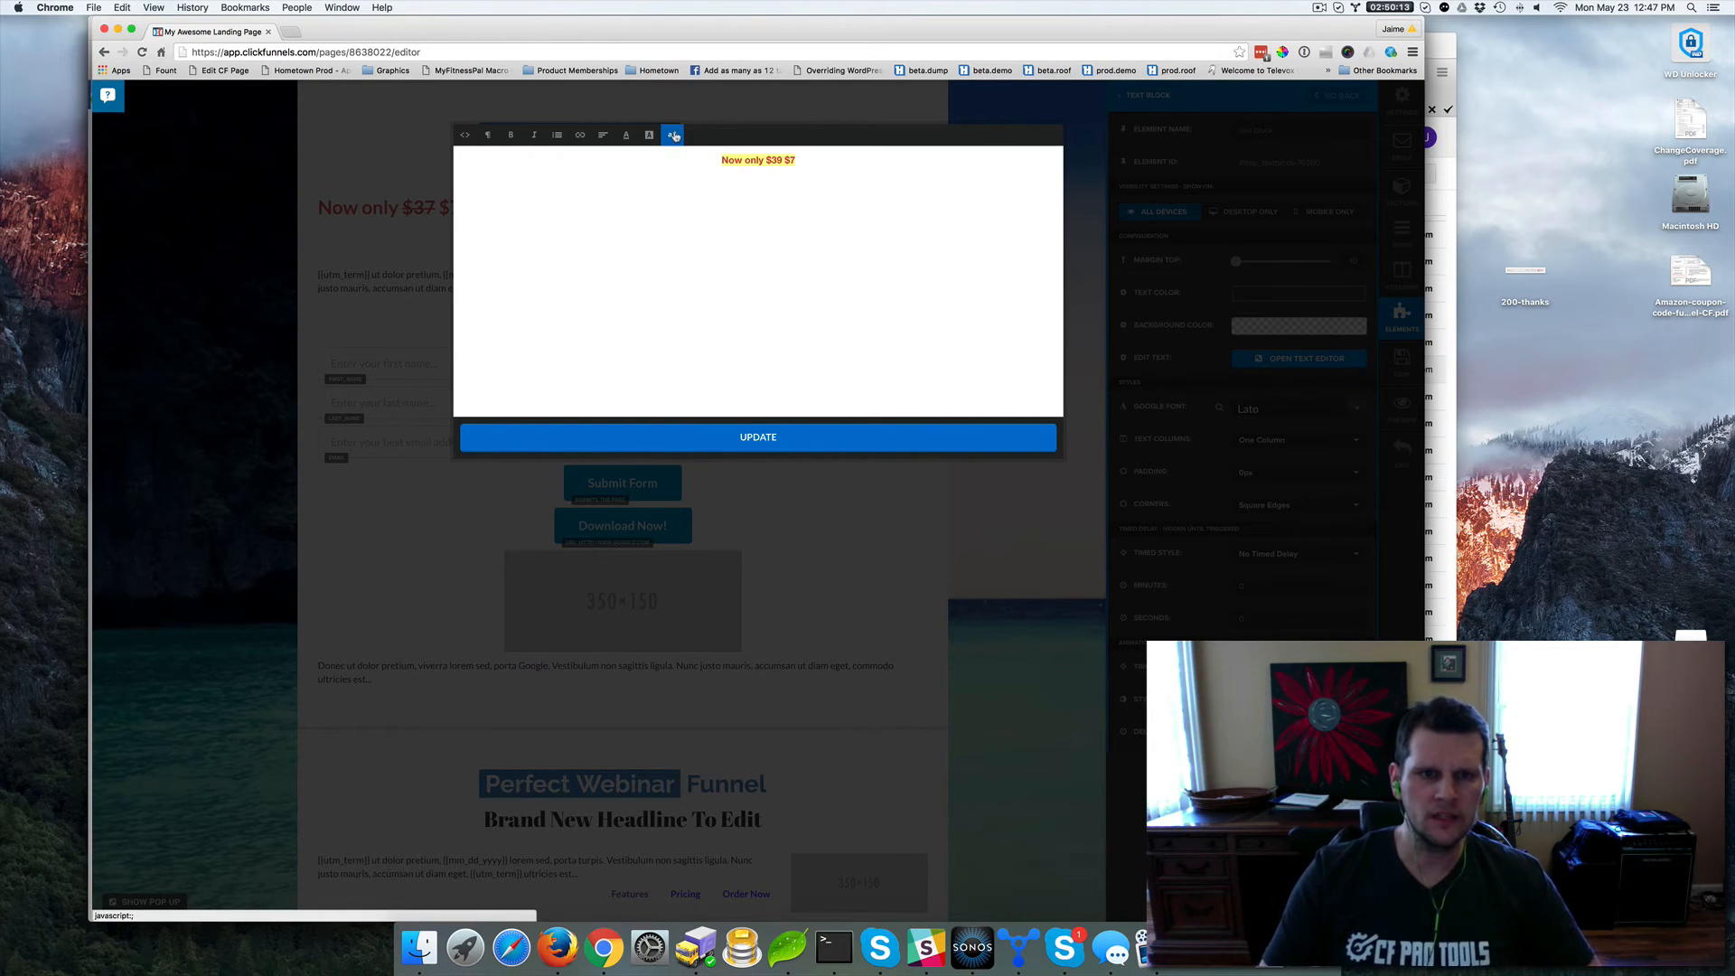
mouse_move(672, 135)
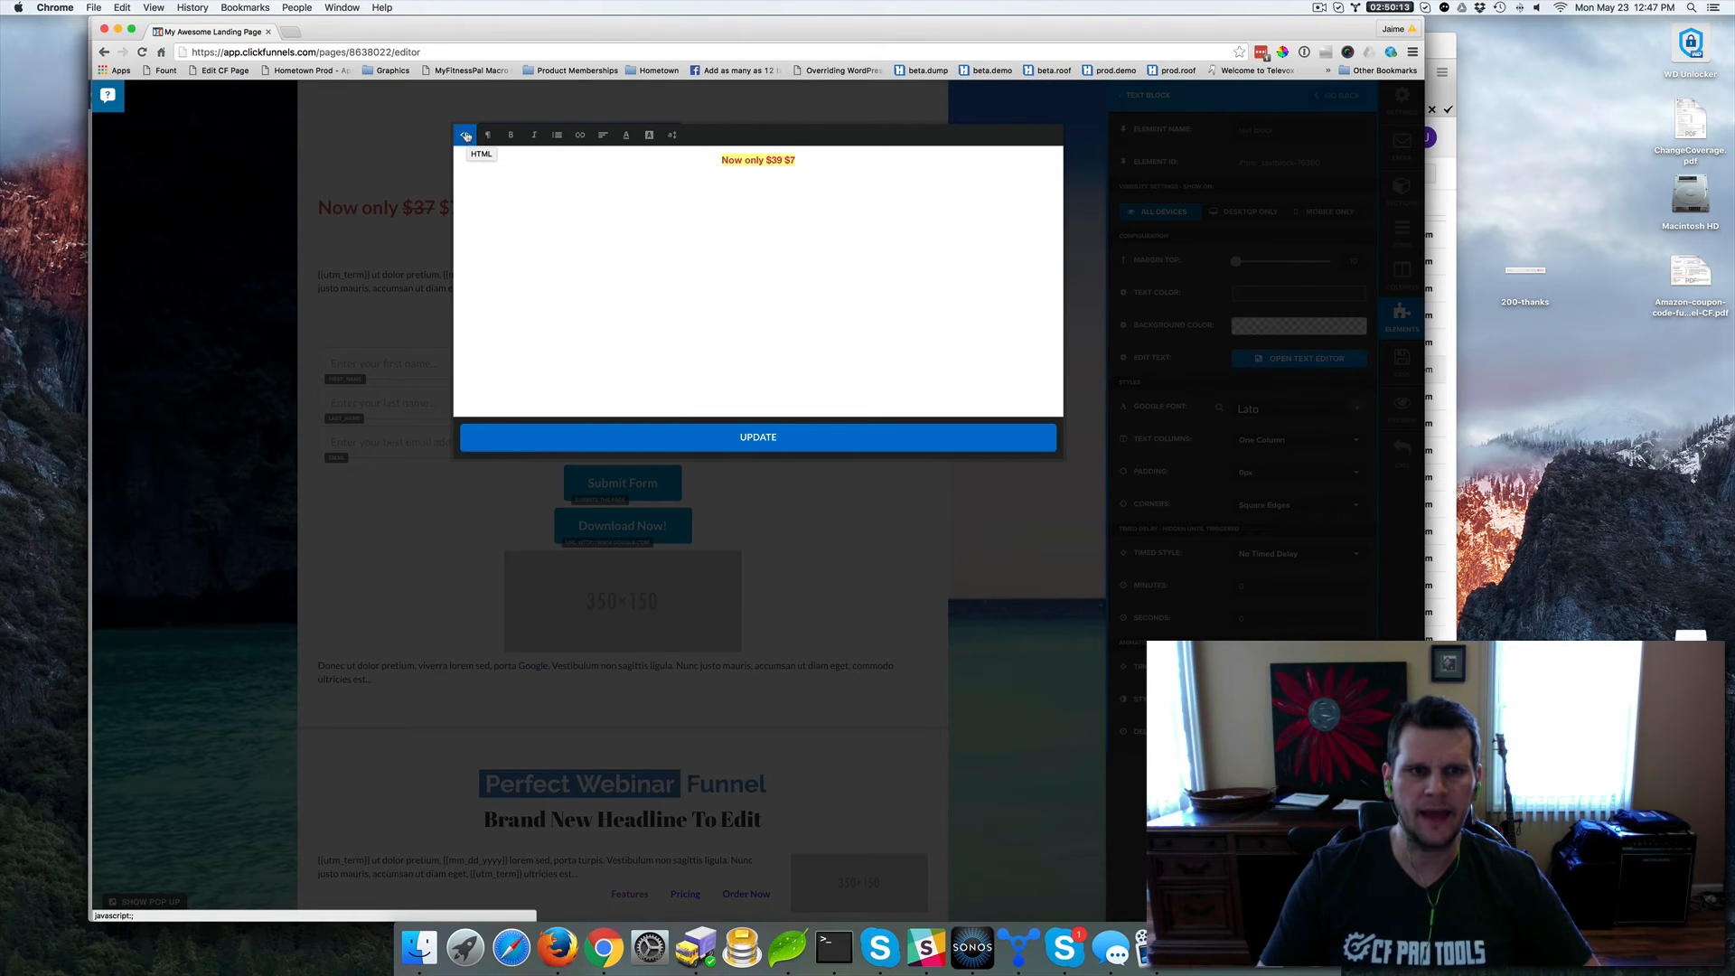
Wrap $39 in <del></del> tags in the HTML source so it shows struck through
left_click(464, 134)
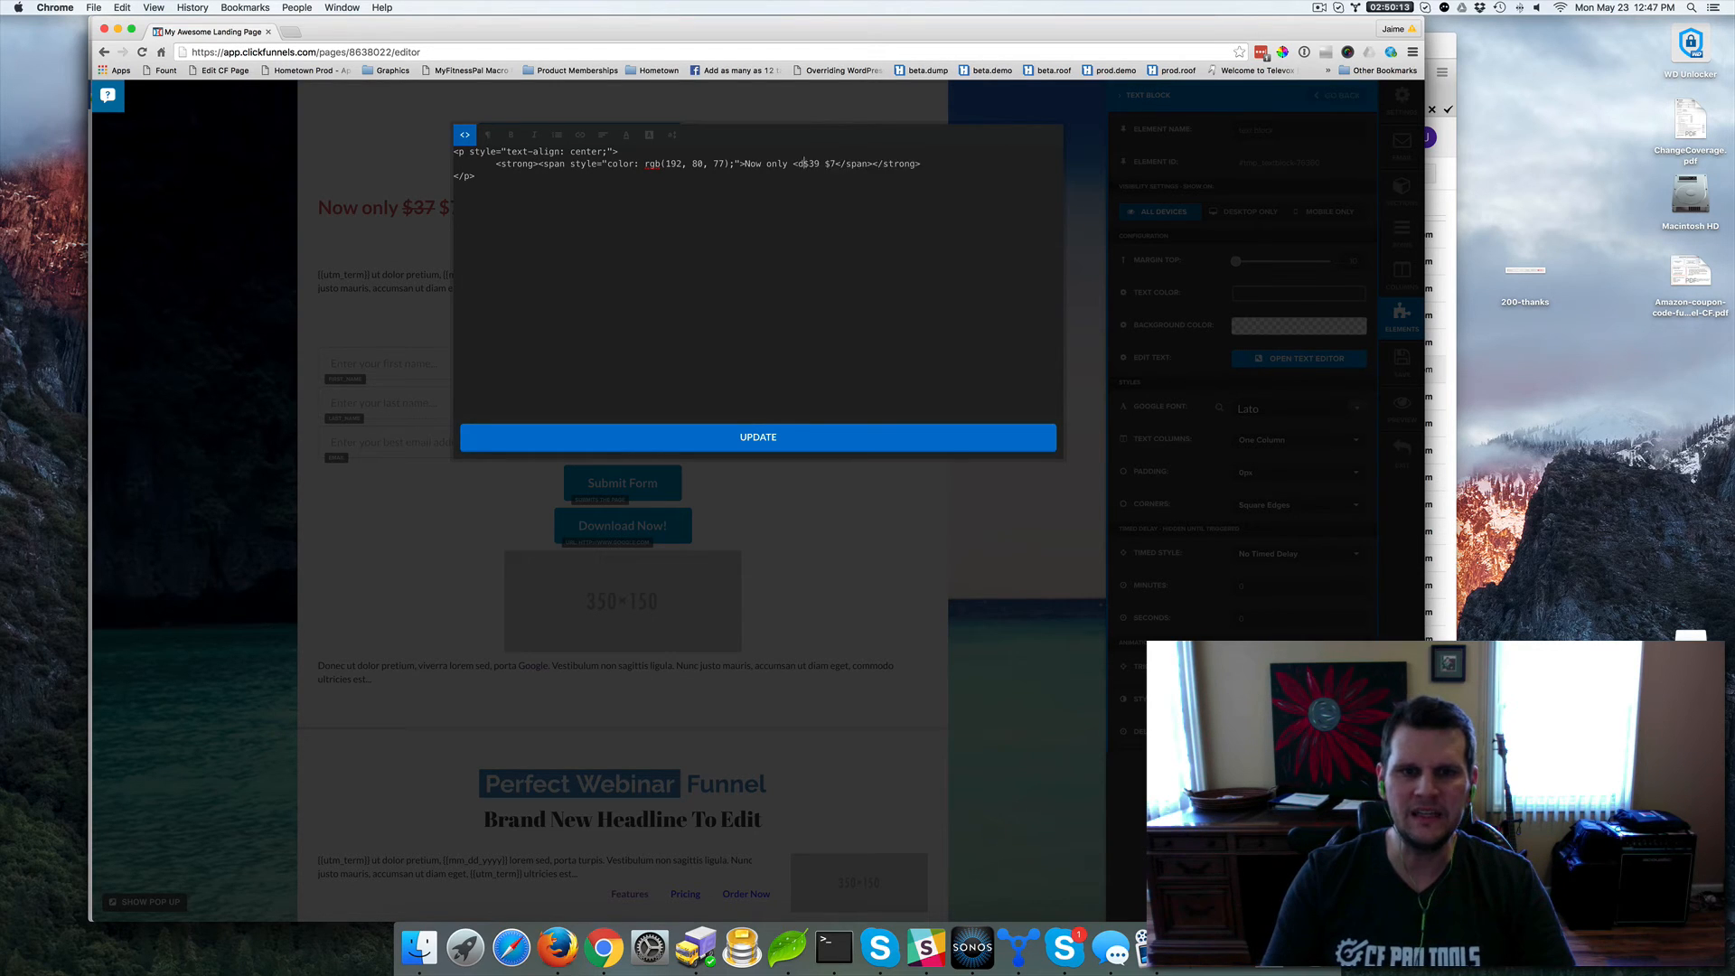
type("<del>")
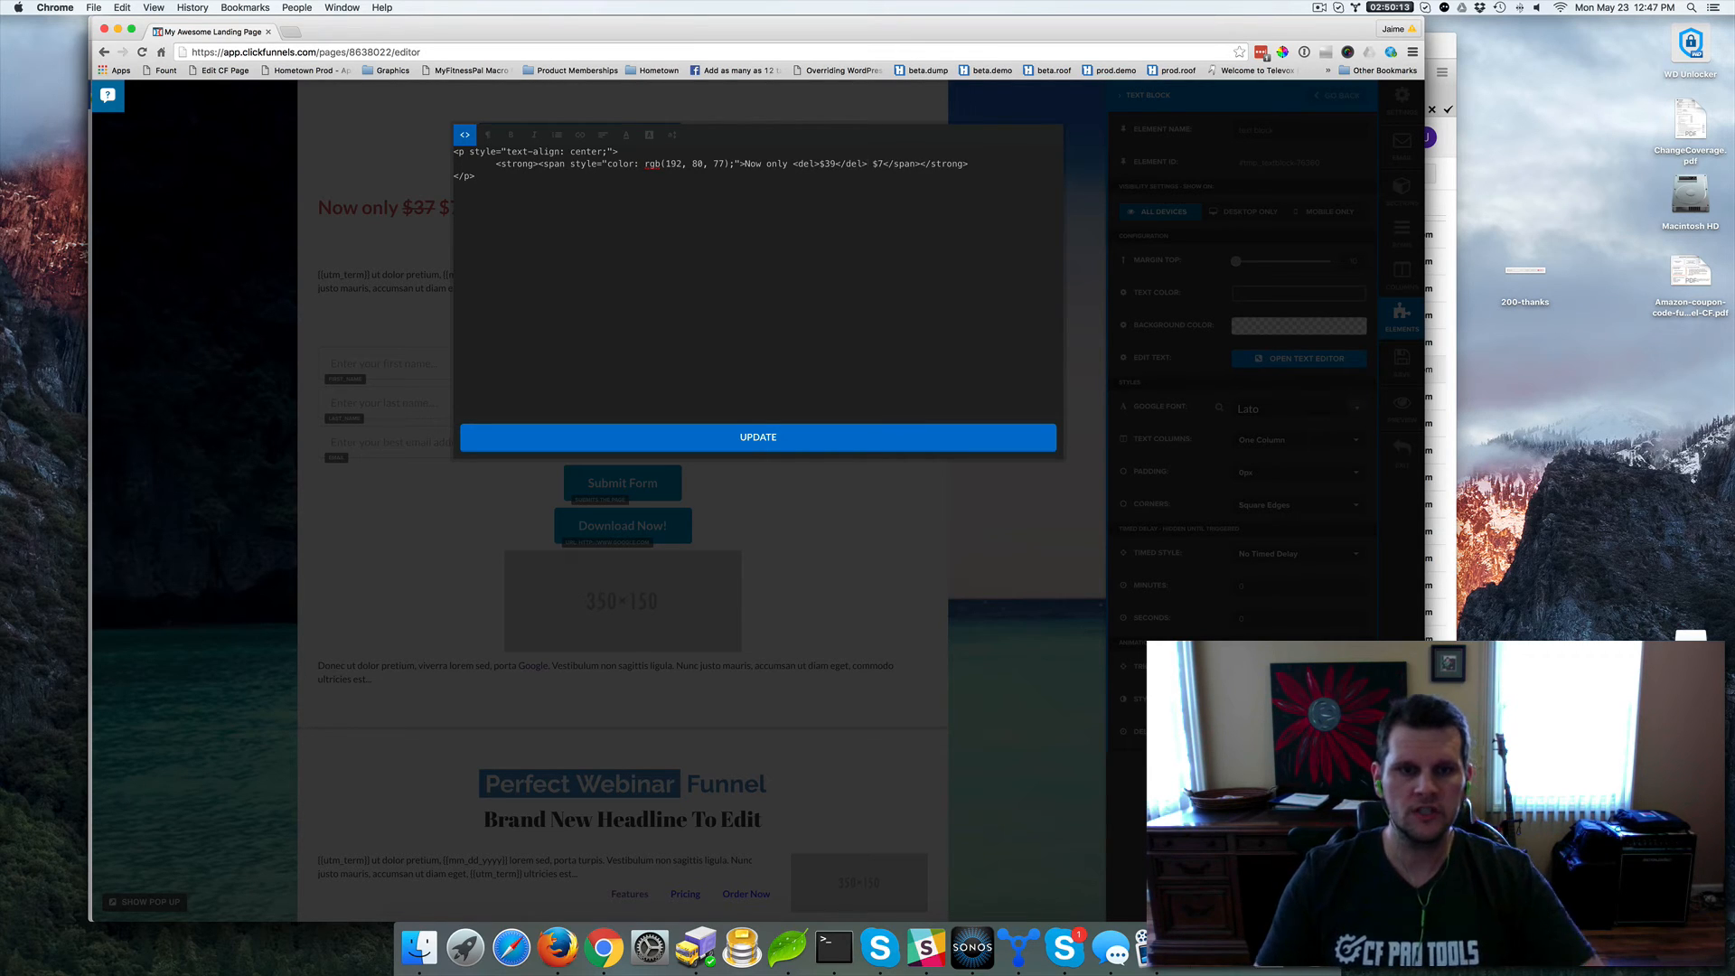
left_click(758, 436)
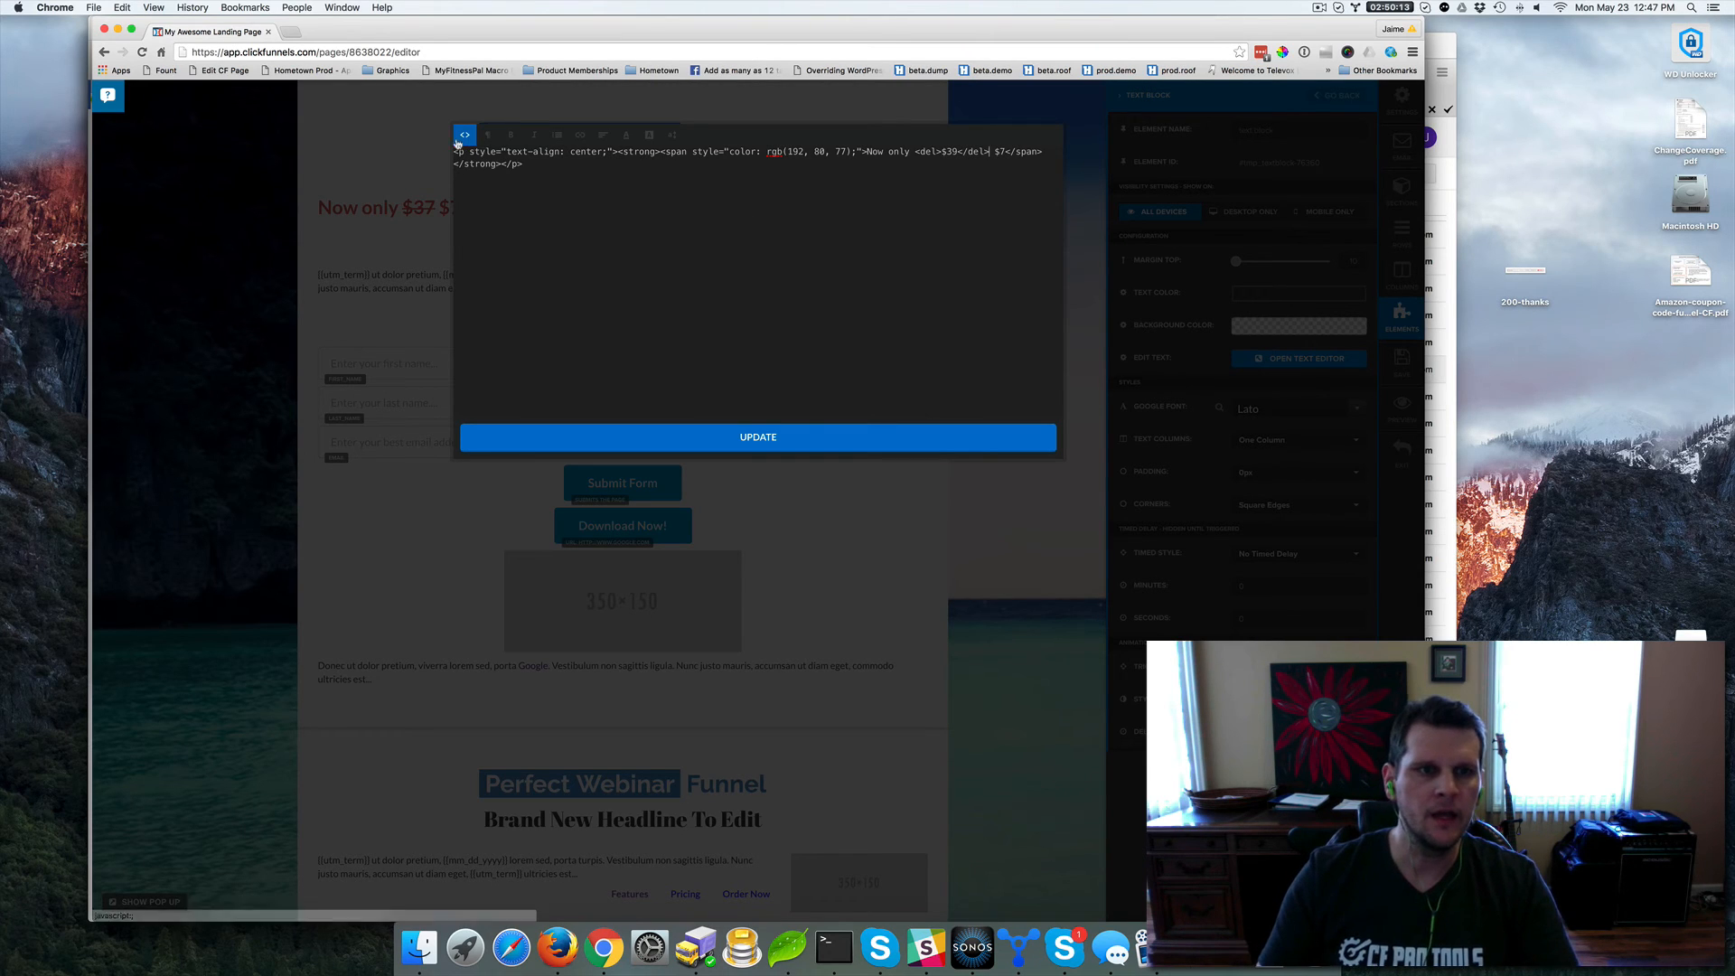
left_click(464, 134)
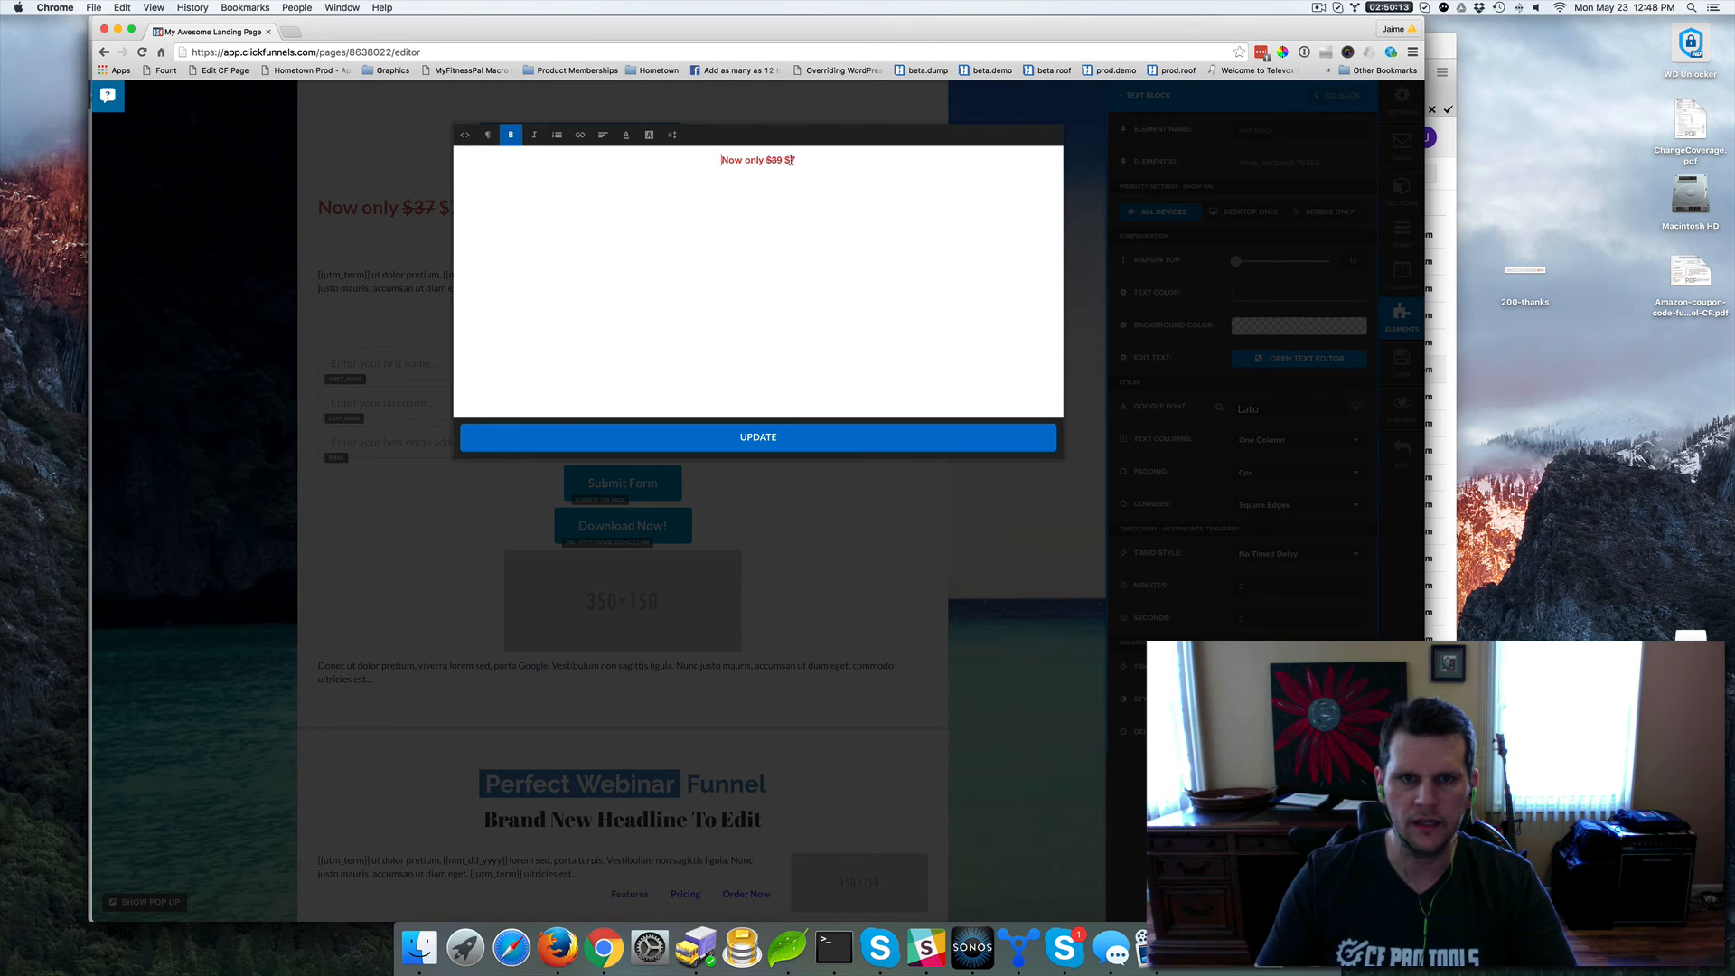
Enlarge the 'Now only $39 $7' line's font size and update it onto the page
double_click(757, 159)
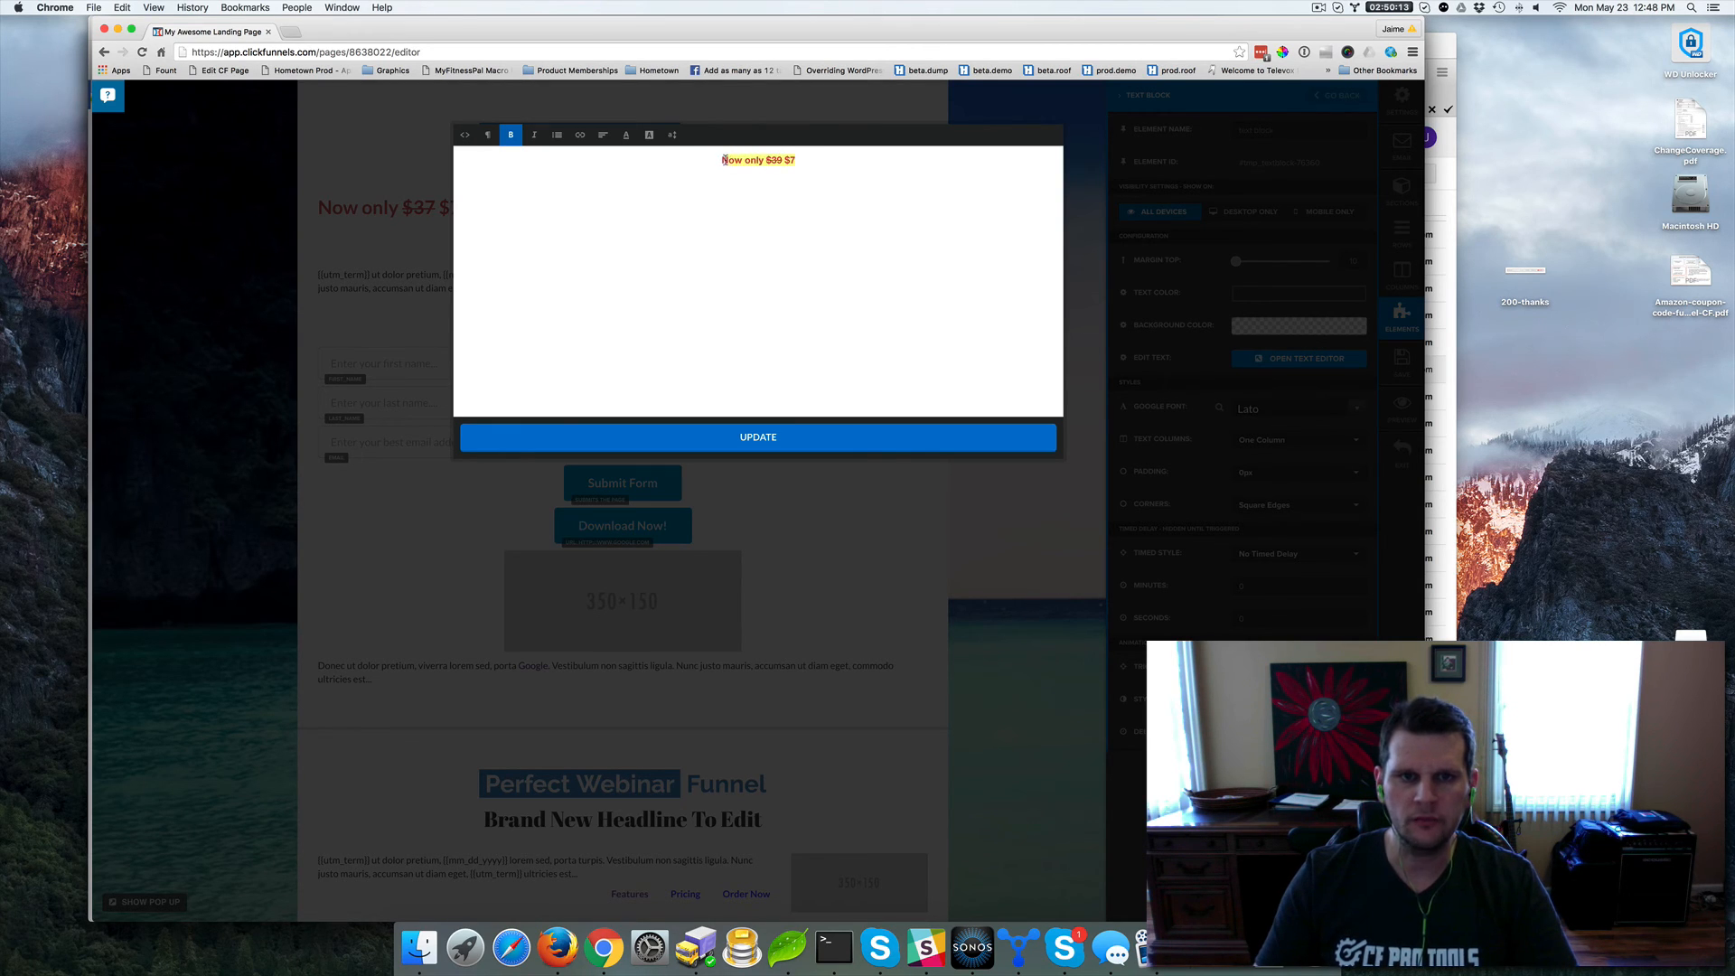
left_click(670, 133)
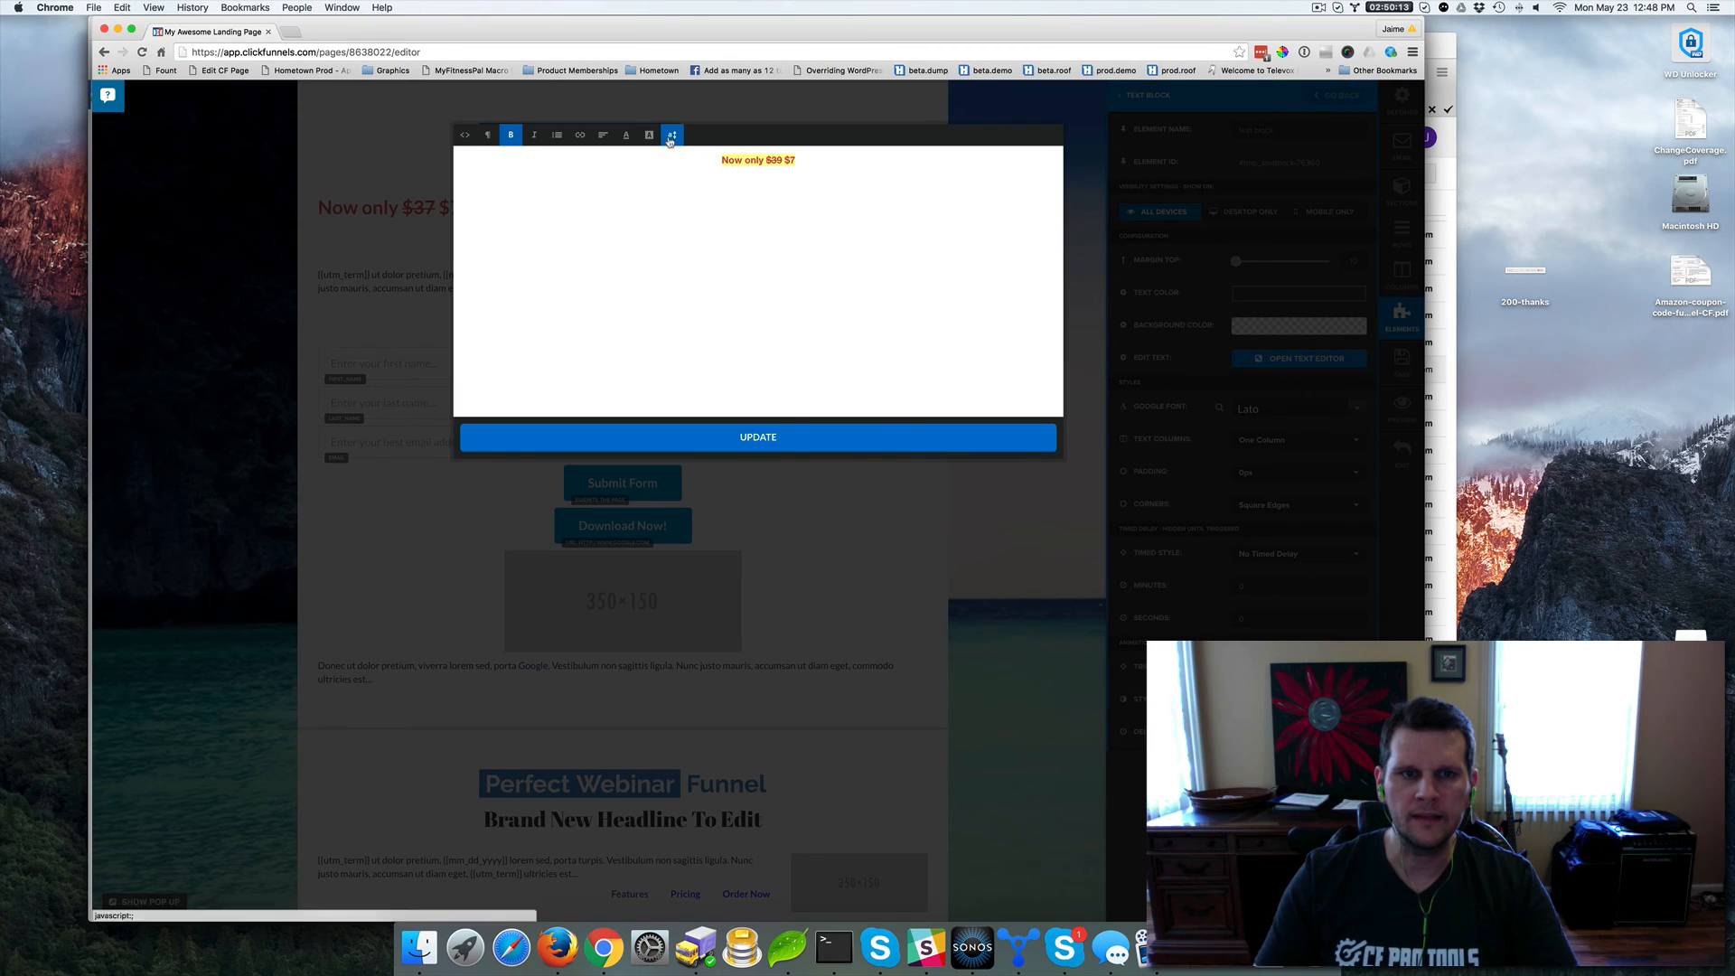
left_click(672, 134)
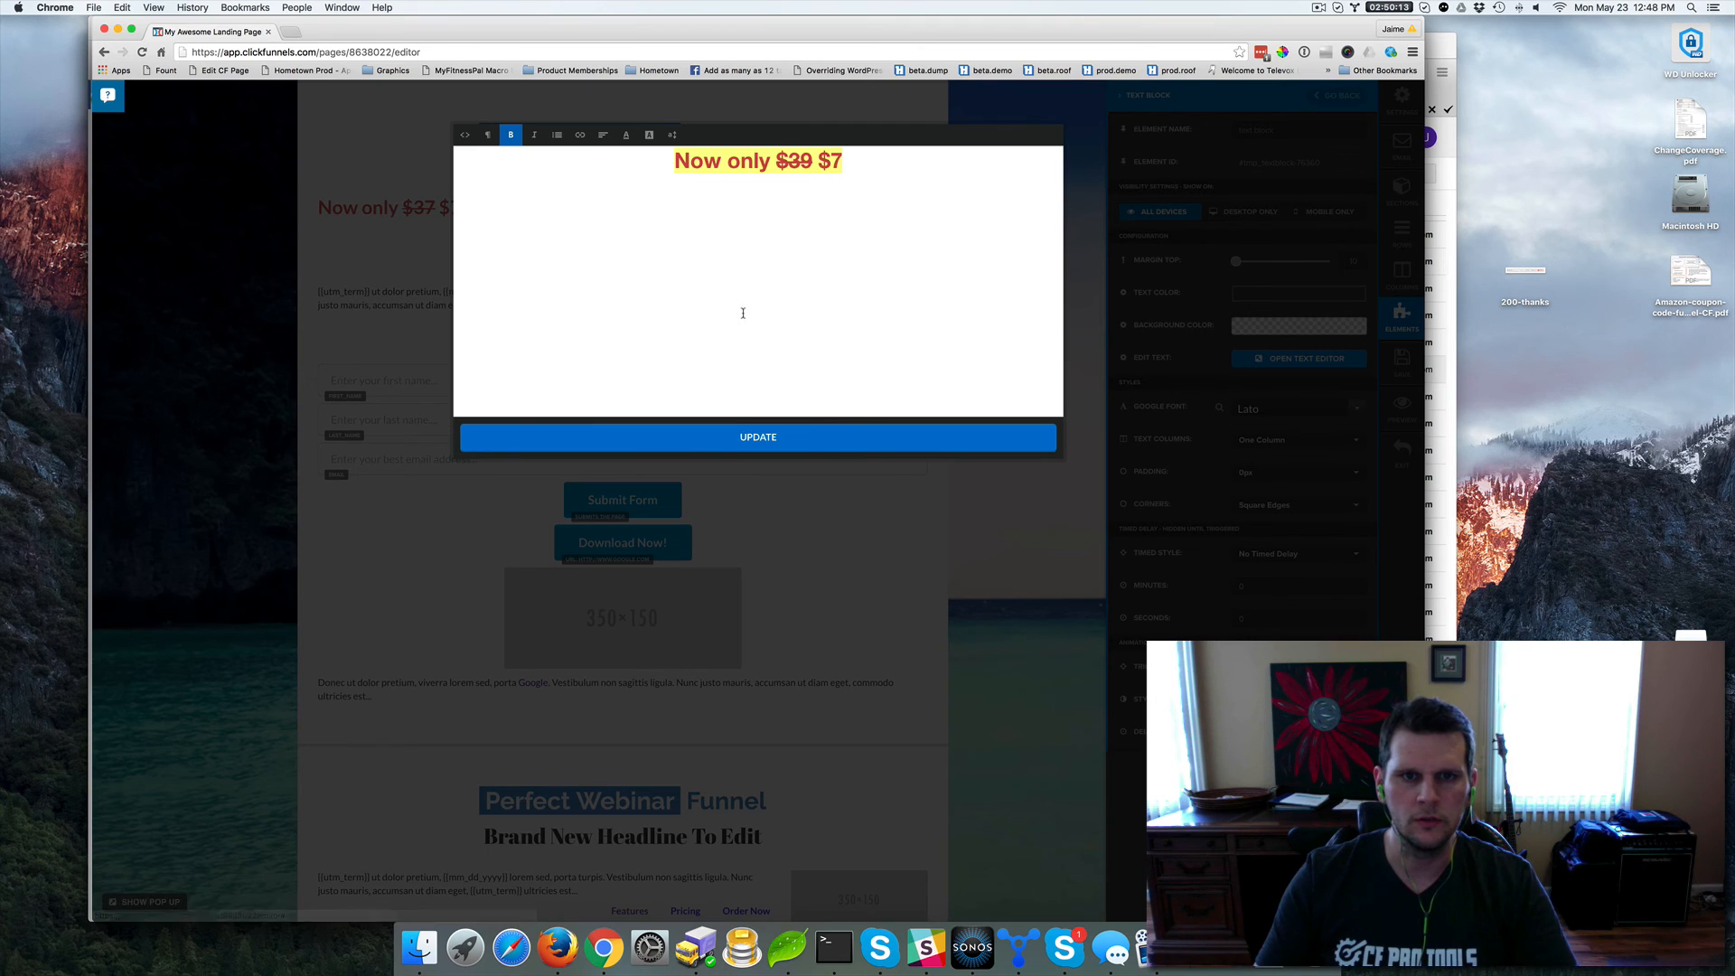
left_click(757, 435)
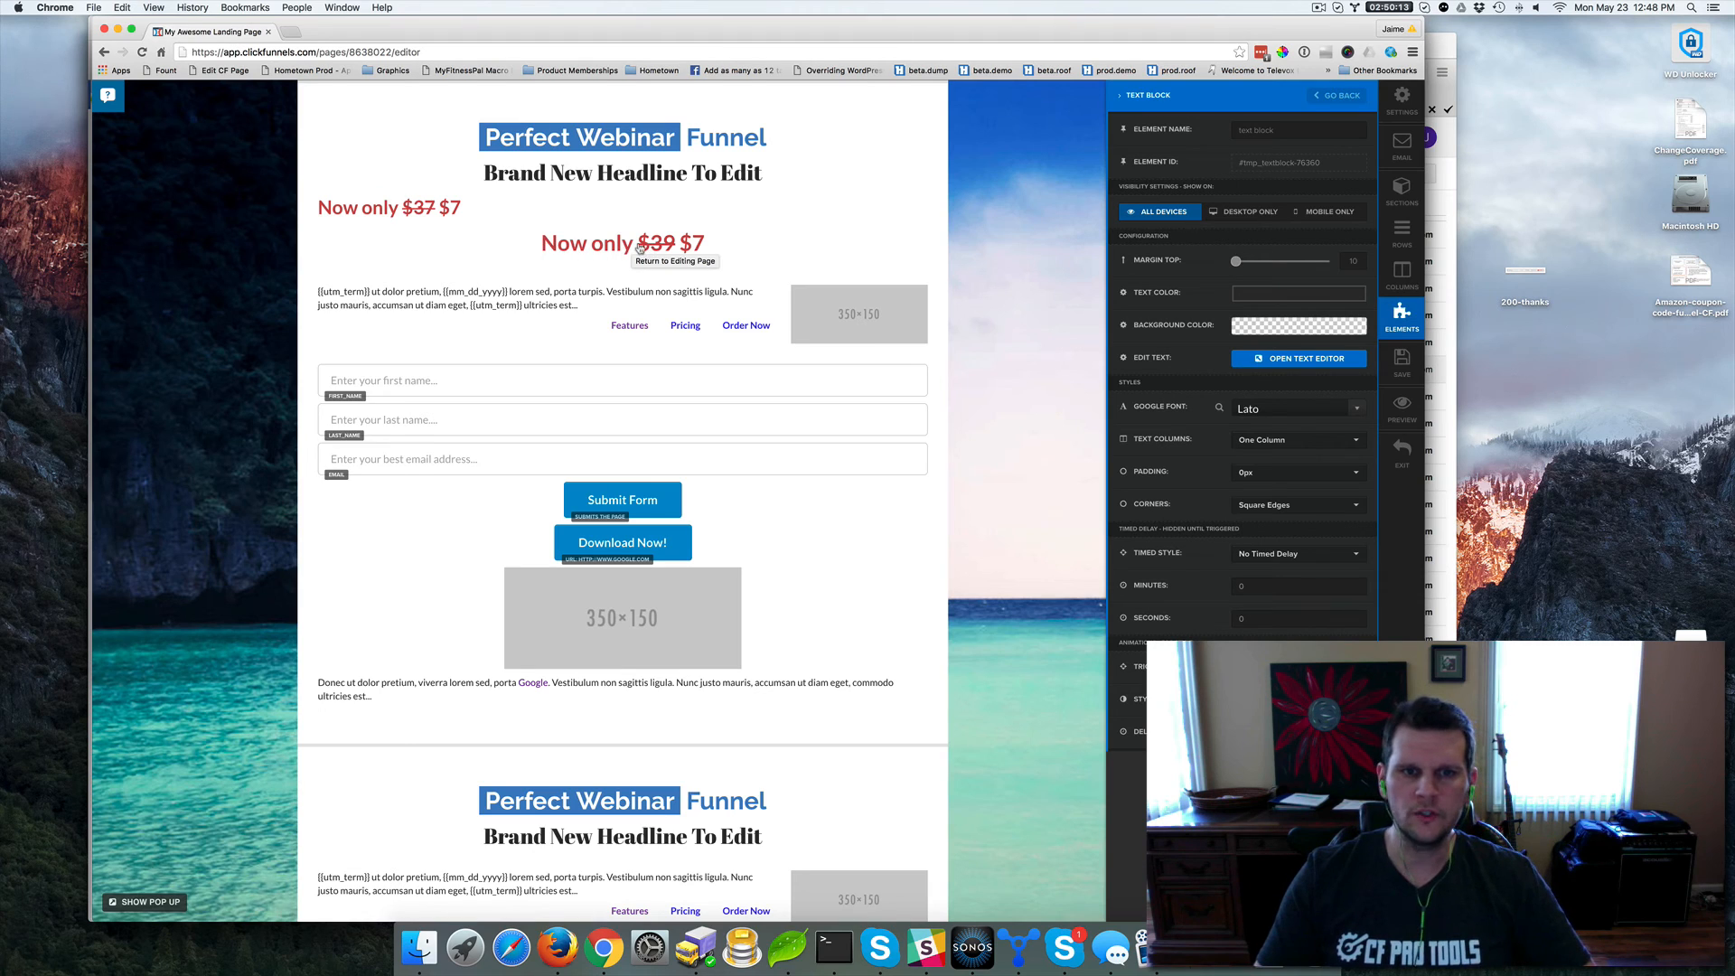
mouse_move(631, 240)
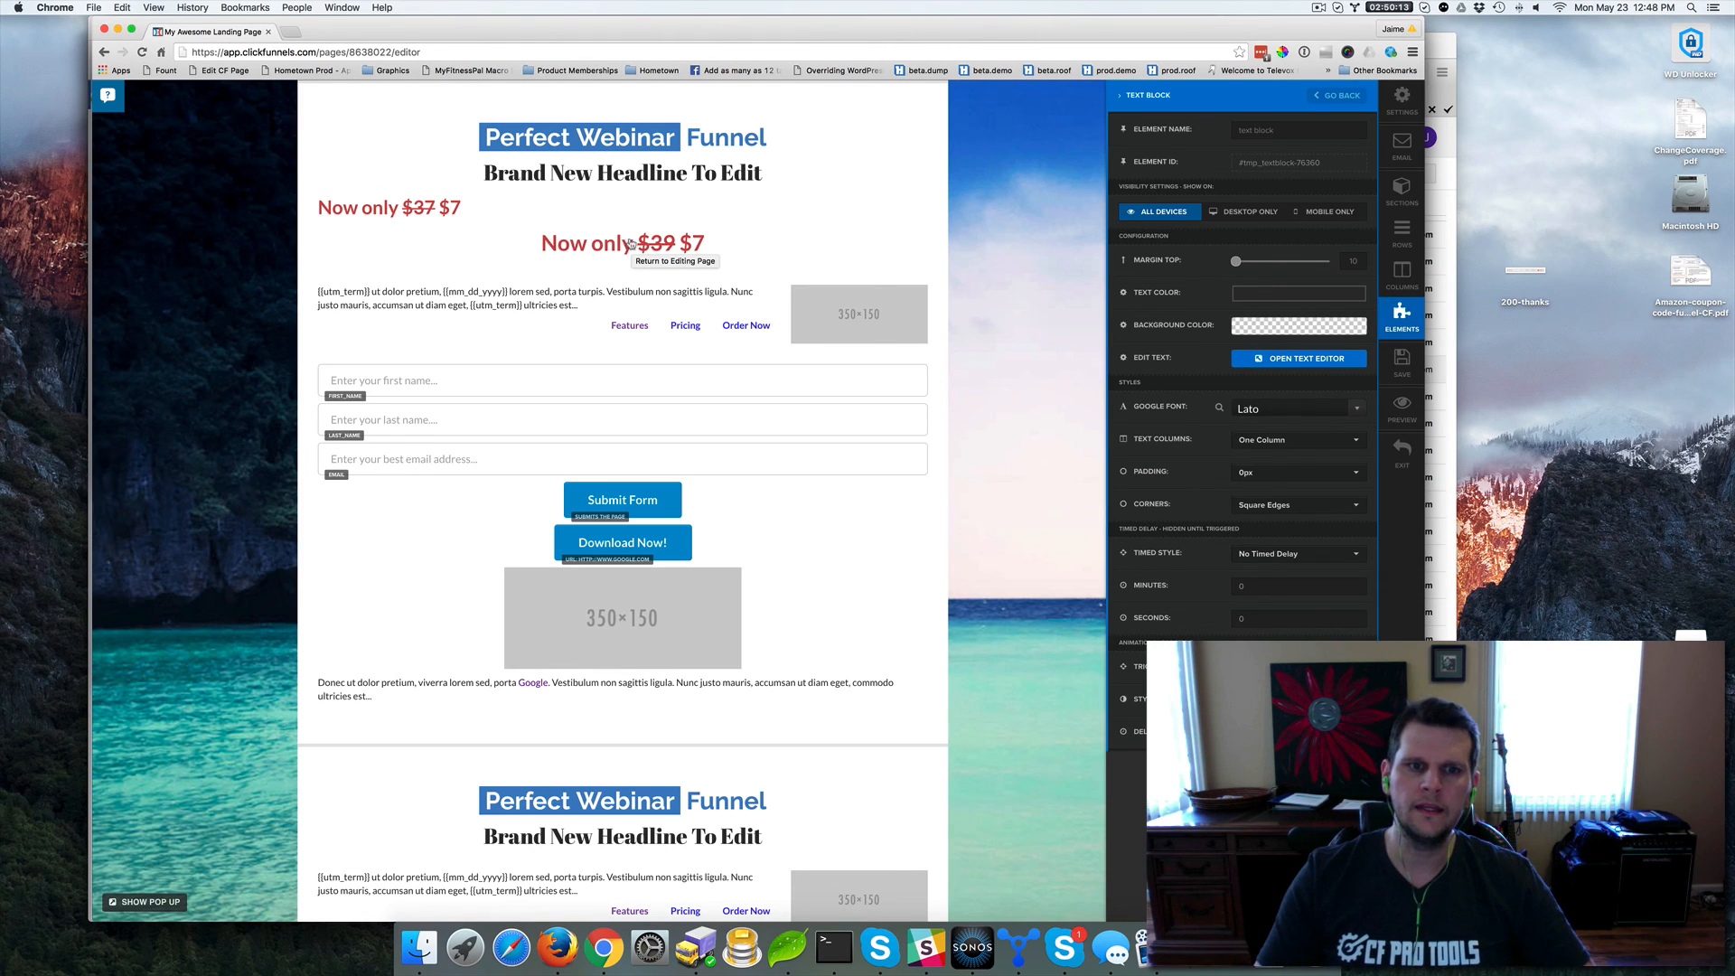